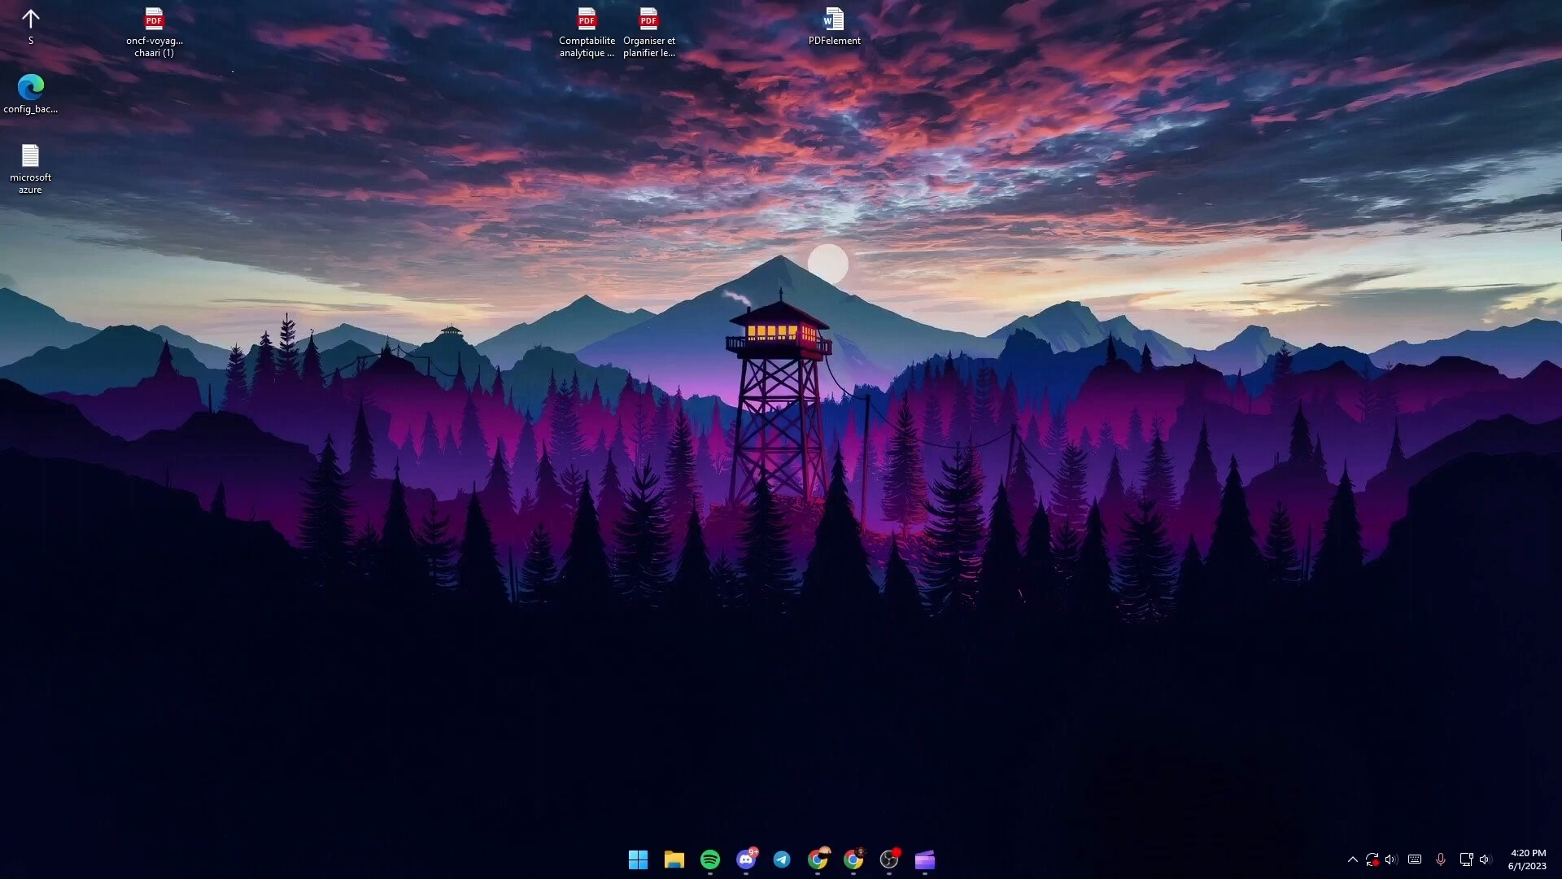
mouse_move(852, 857)
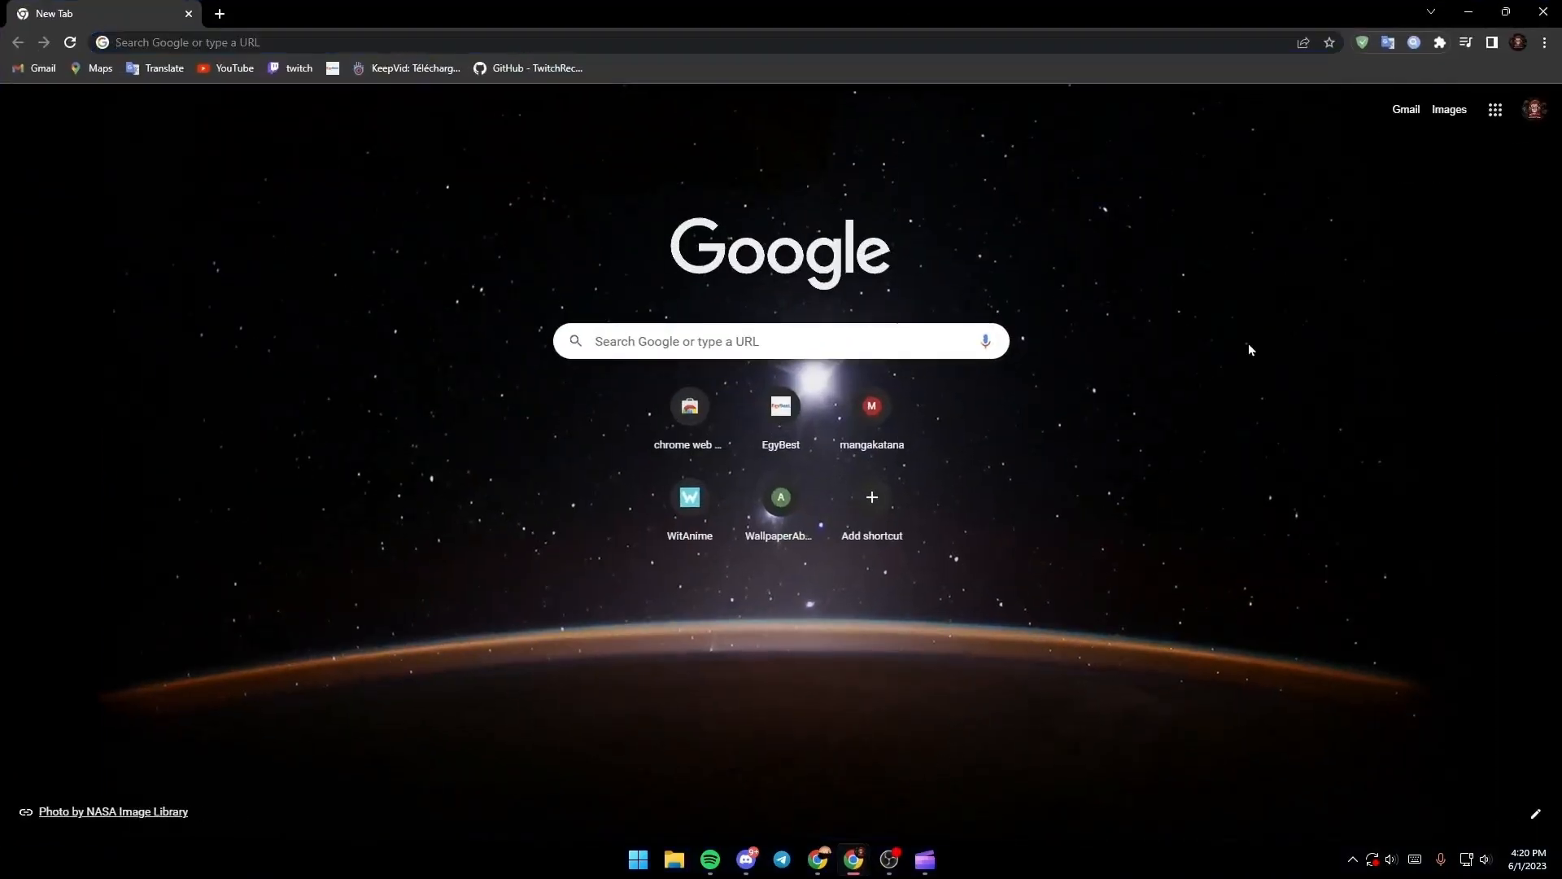
mouse_move(1223, 250)
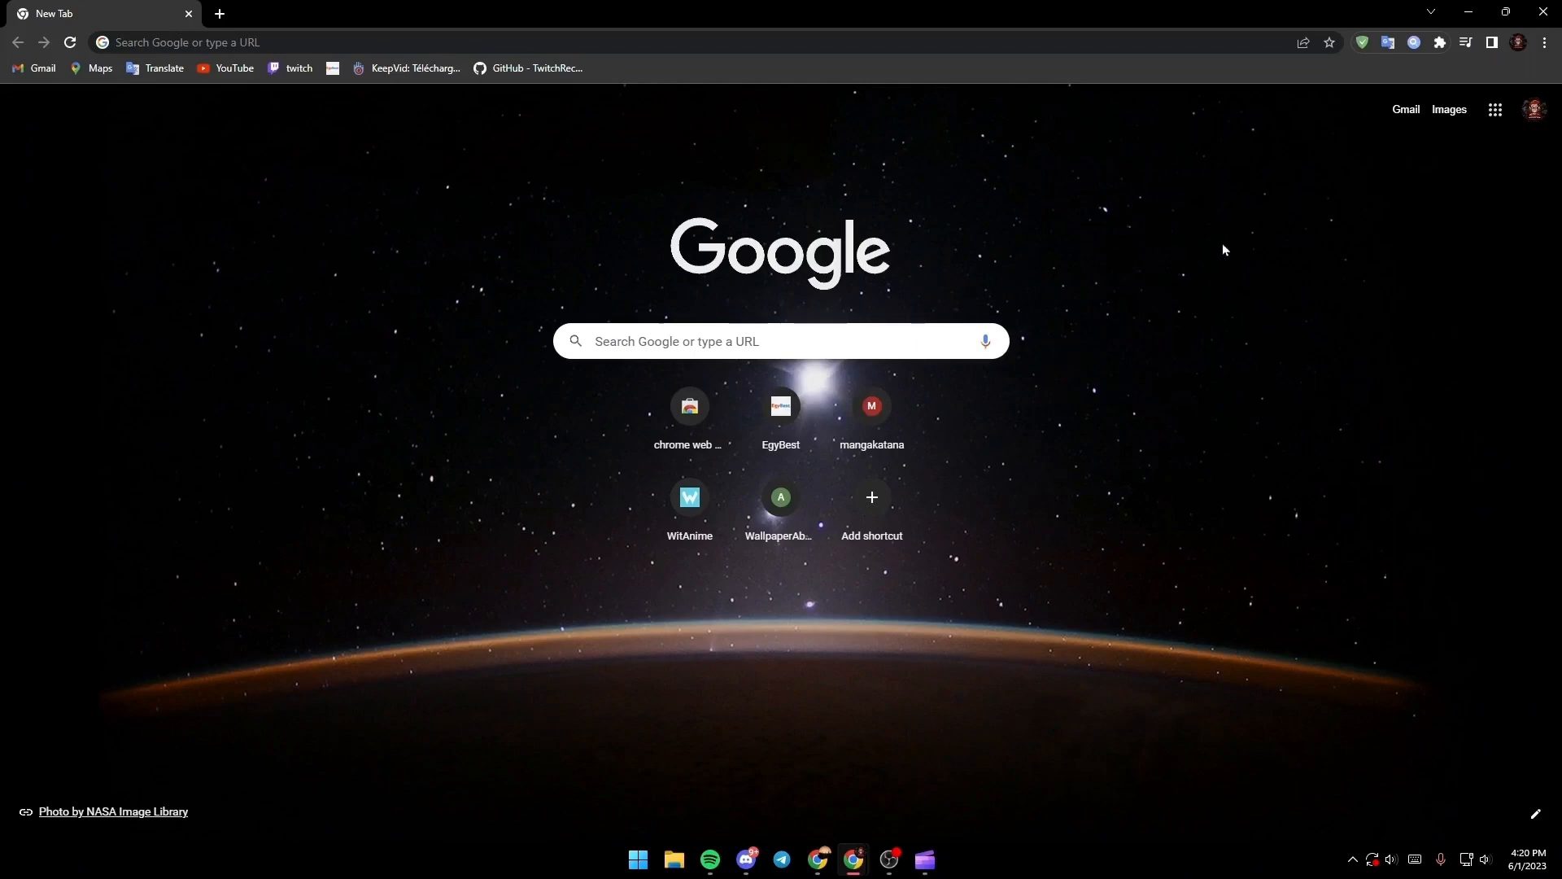
Search Google for 'tiktok' and open the official 'Make Your Day - TikTok' result
left_click(780, 340)
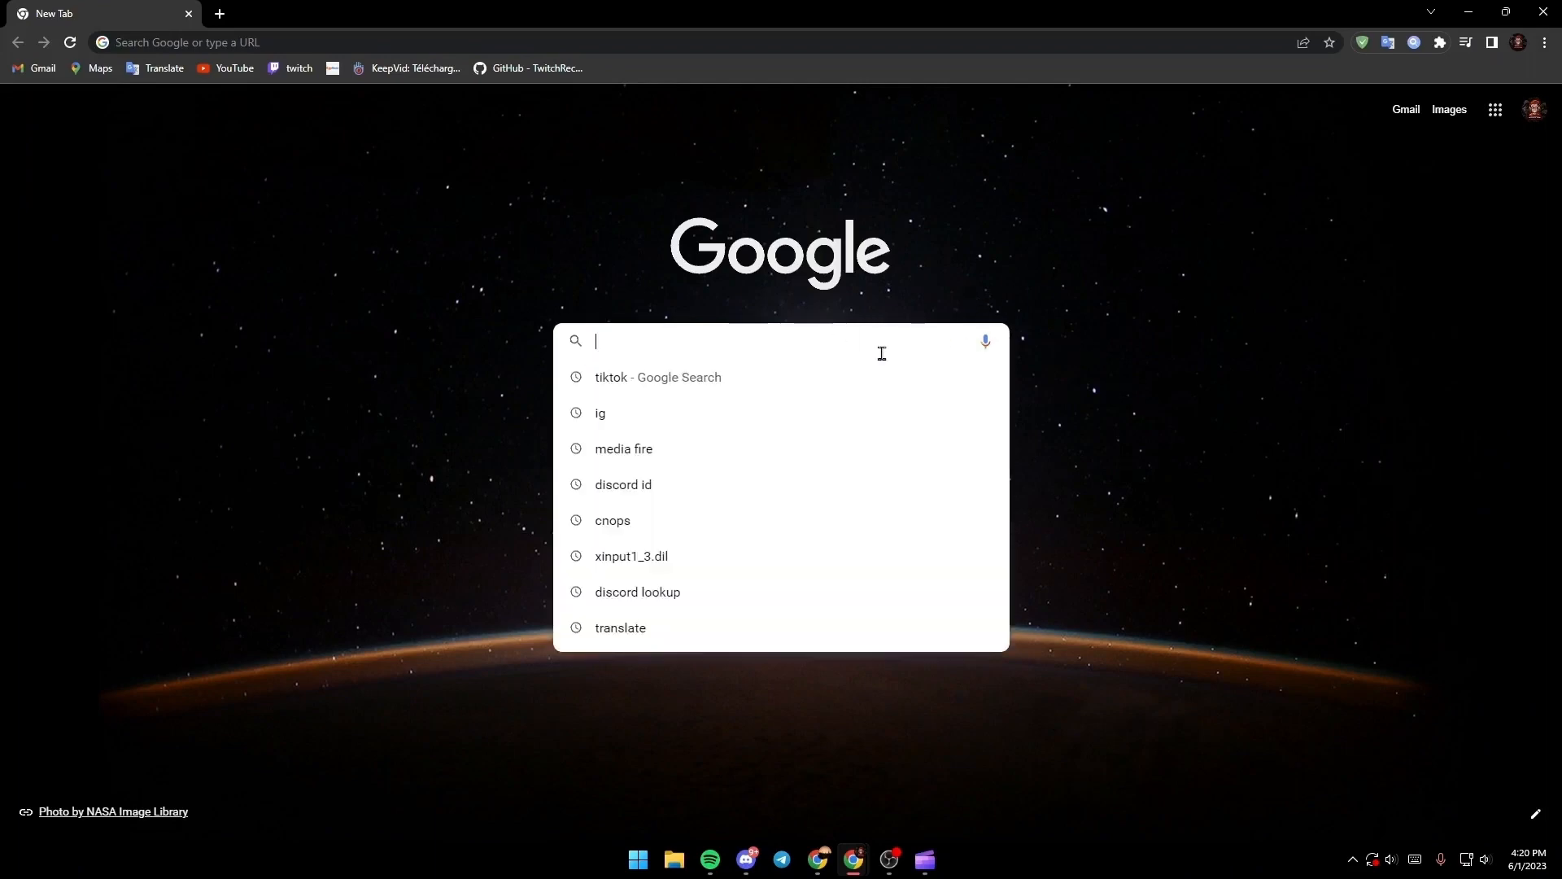
type("tiktok")
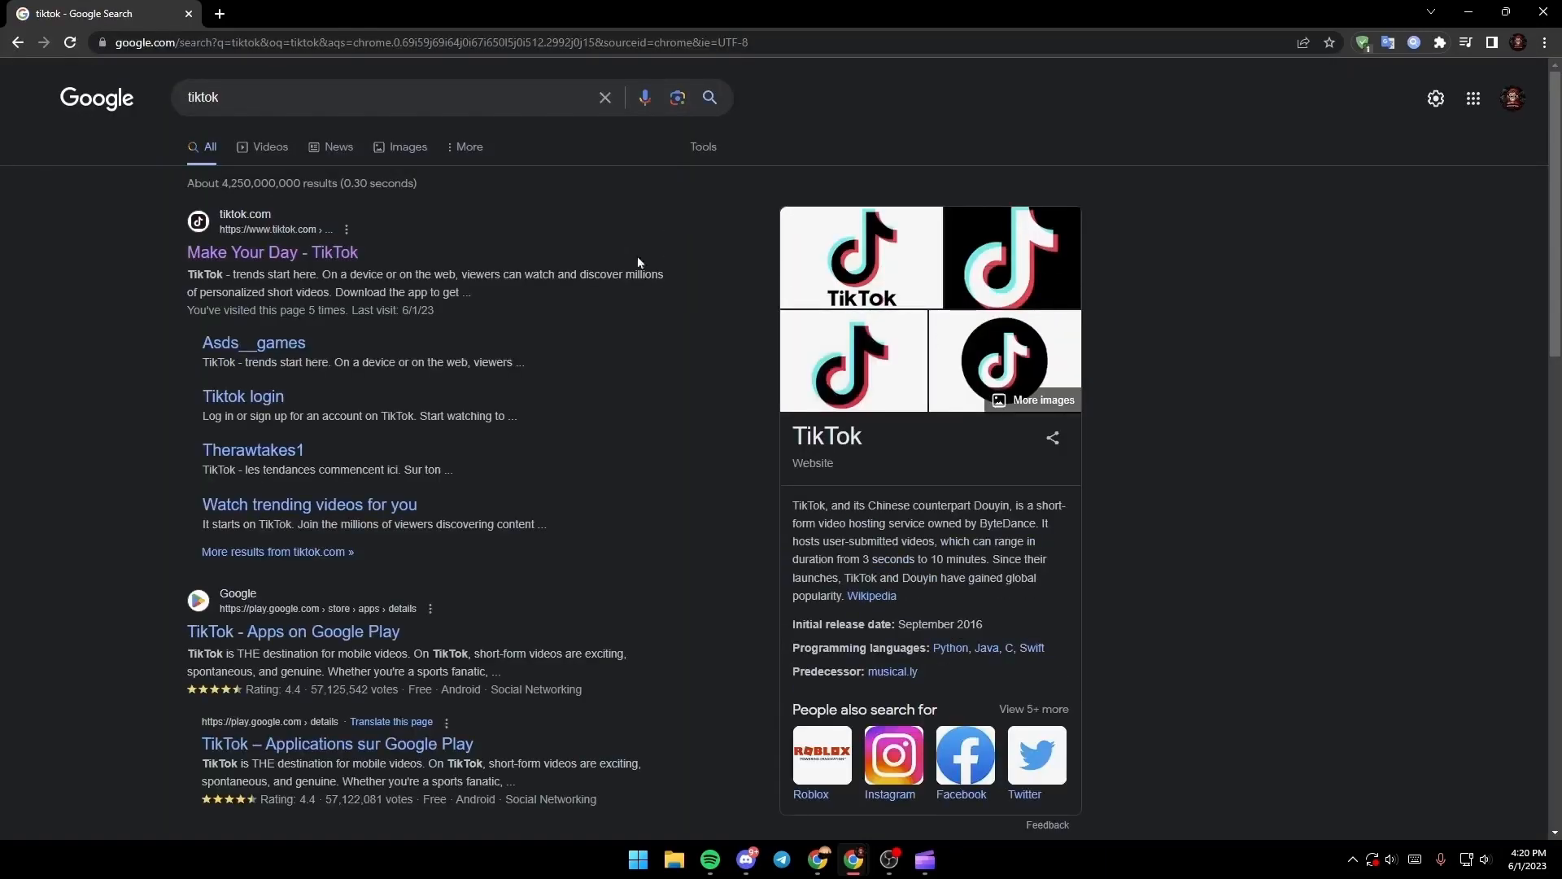
mouse_move(399, 292)
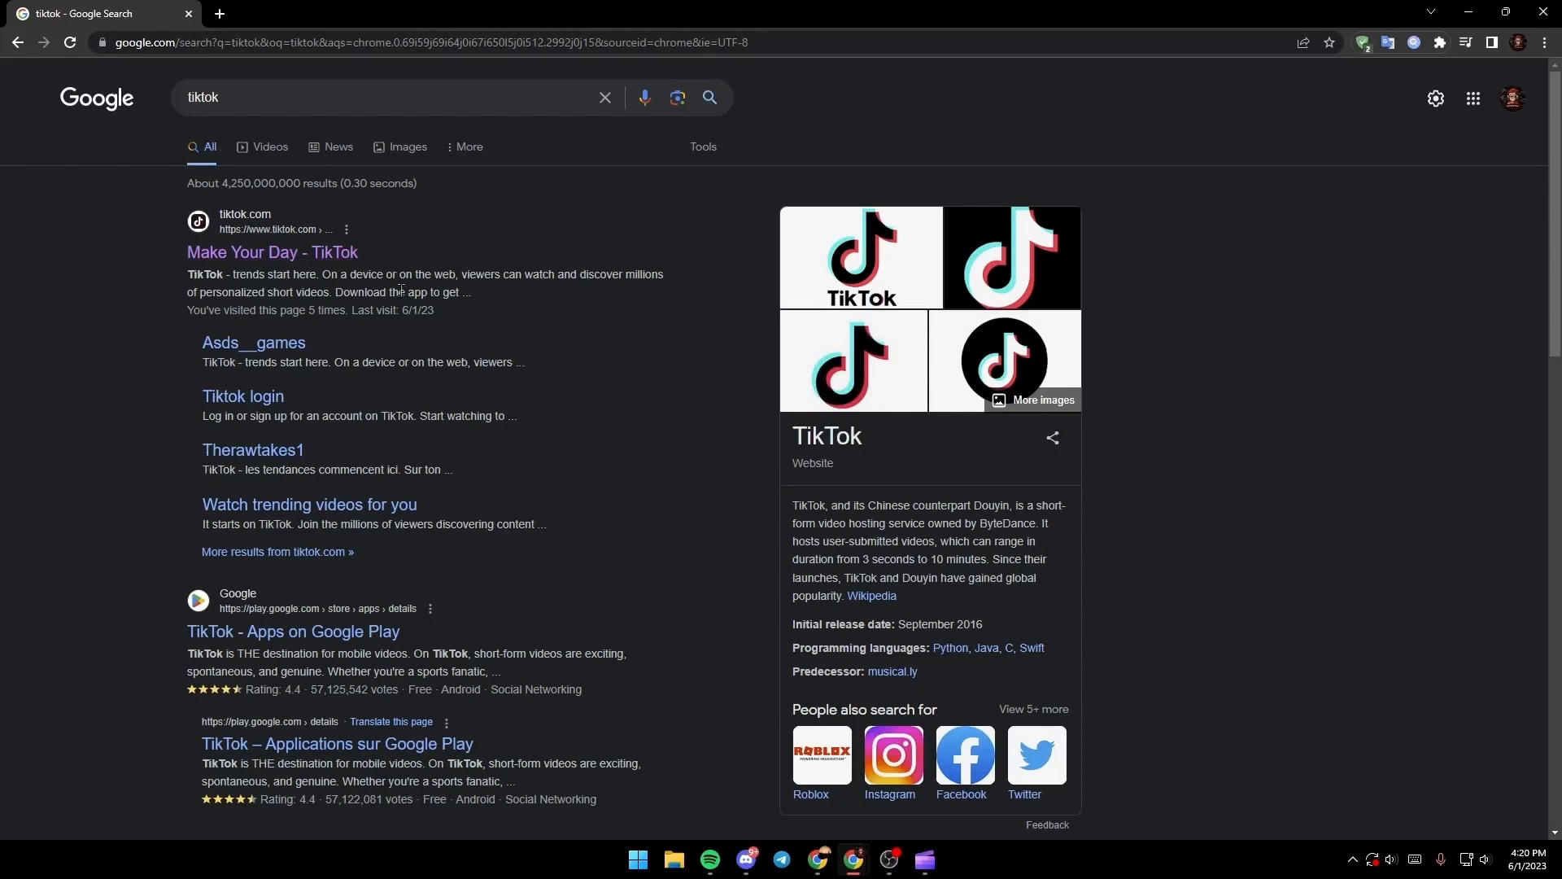
mouse_move(163, 186)
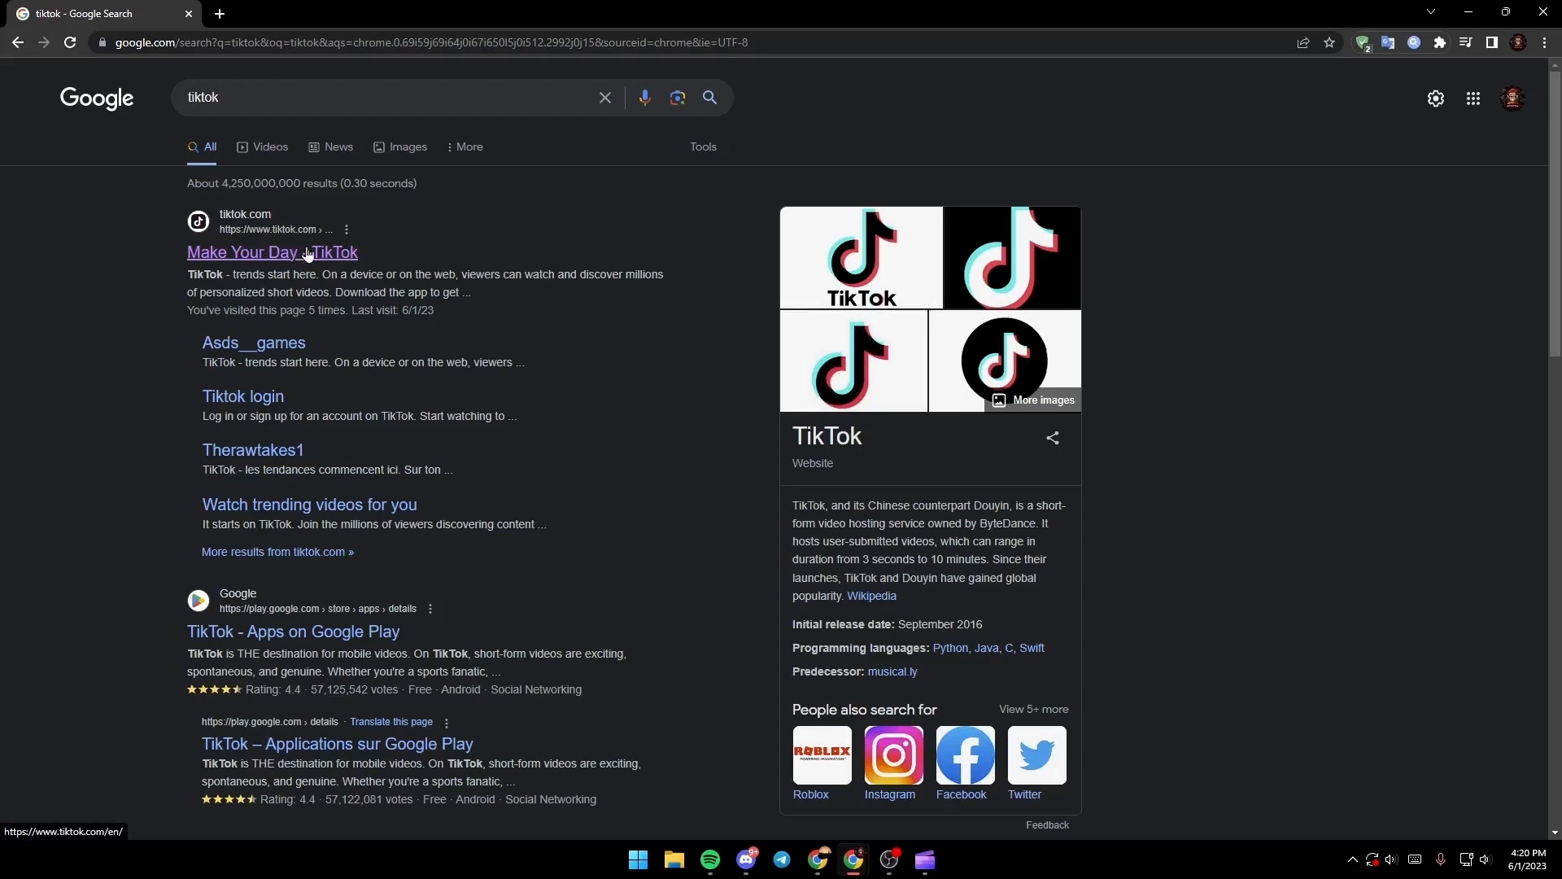
left_click(272, 252)
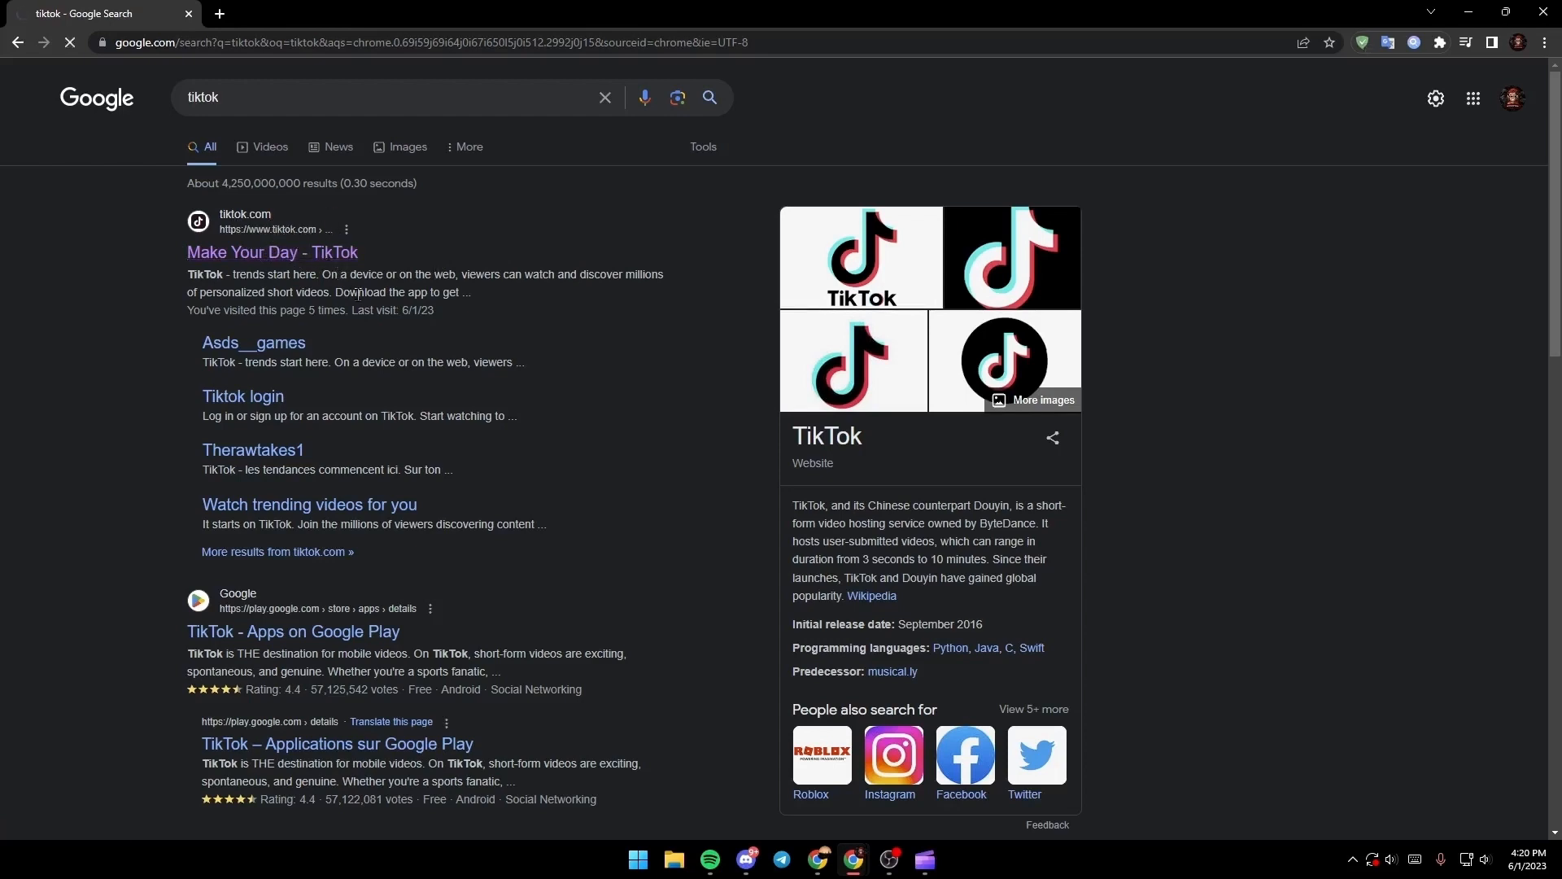
Let tiktok.com load and pause the first video in the For You feed
left_click(270, 252)
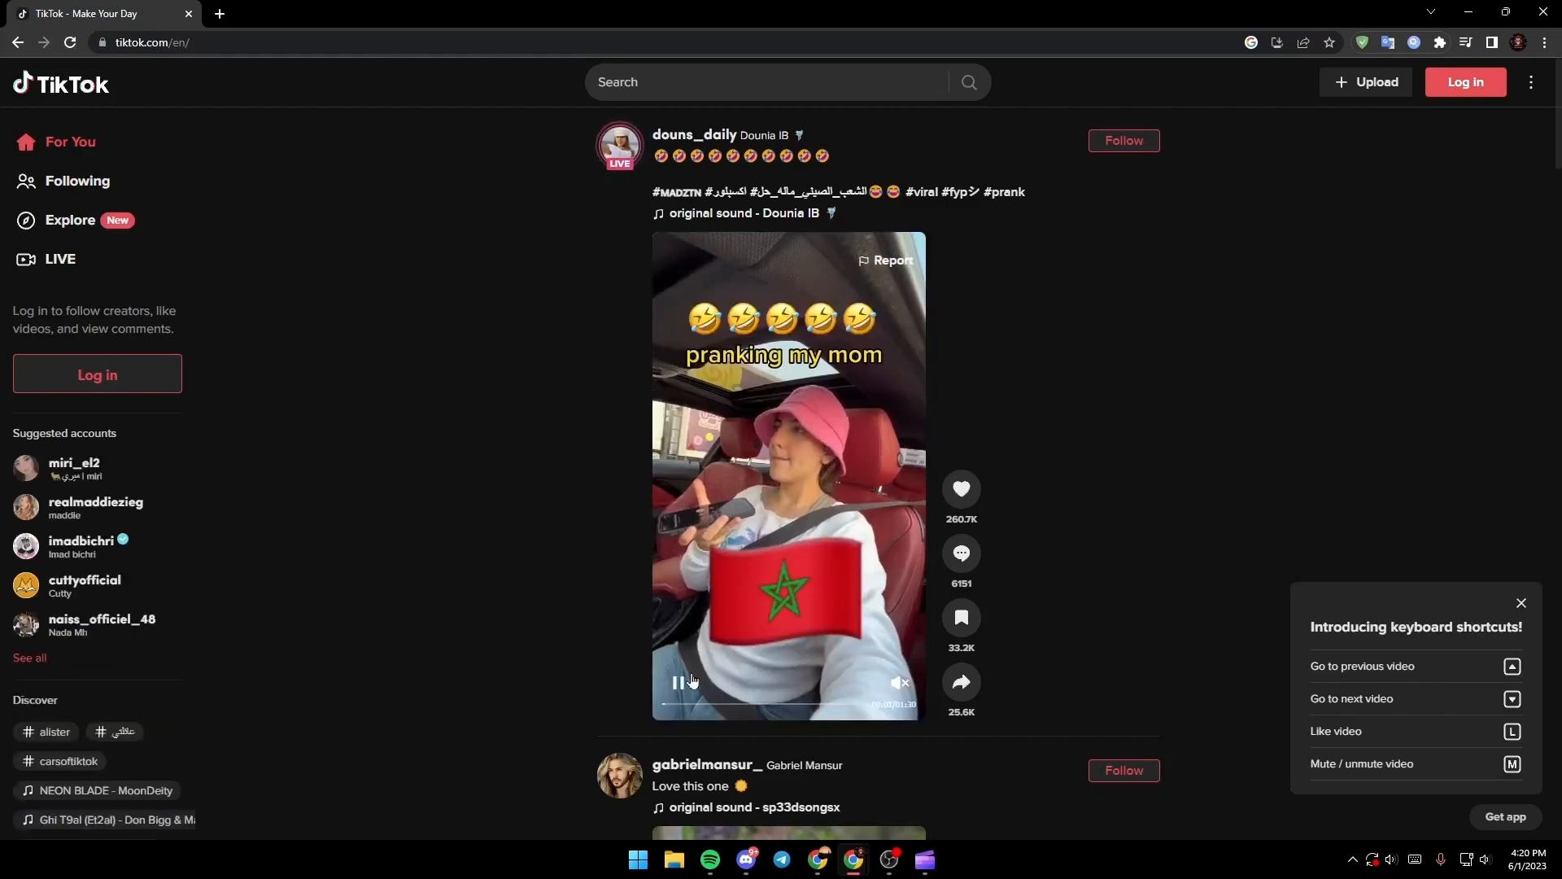
left_click(677, 682)
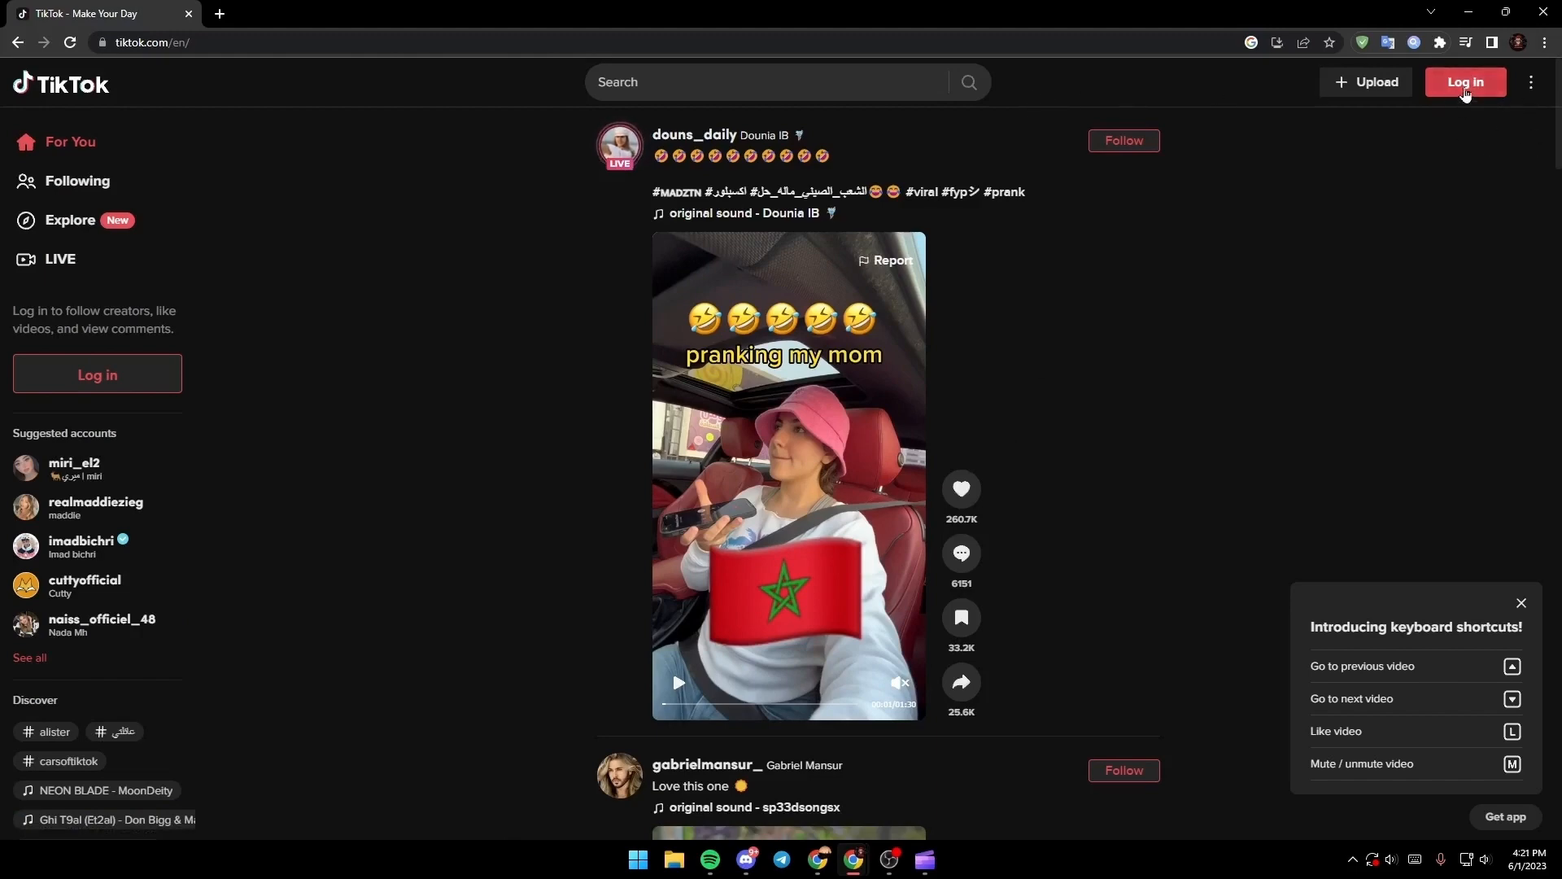
Bring up the Log in to TikTok dialog with its sign-in options
left_click(1465, 81)
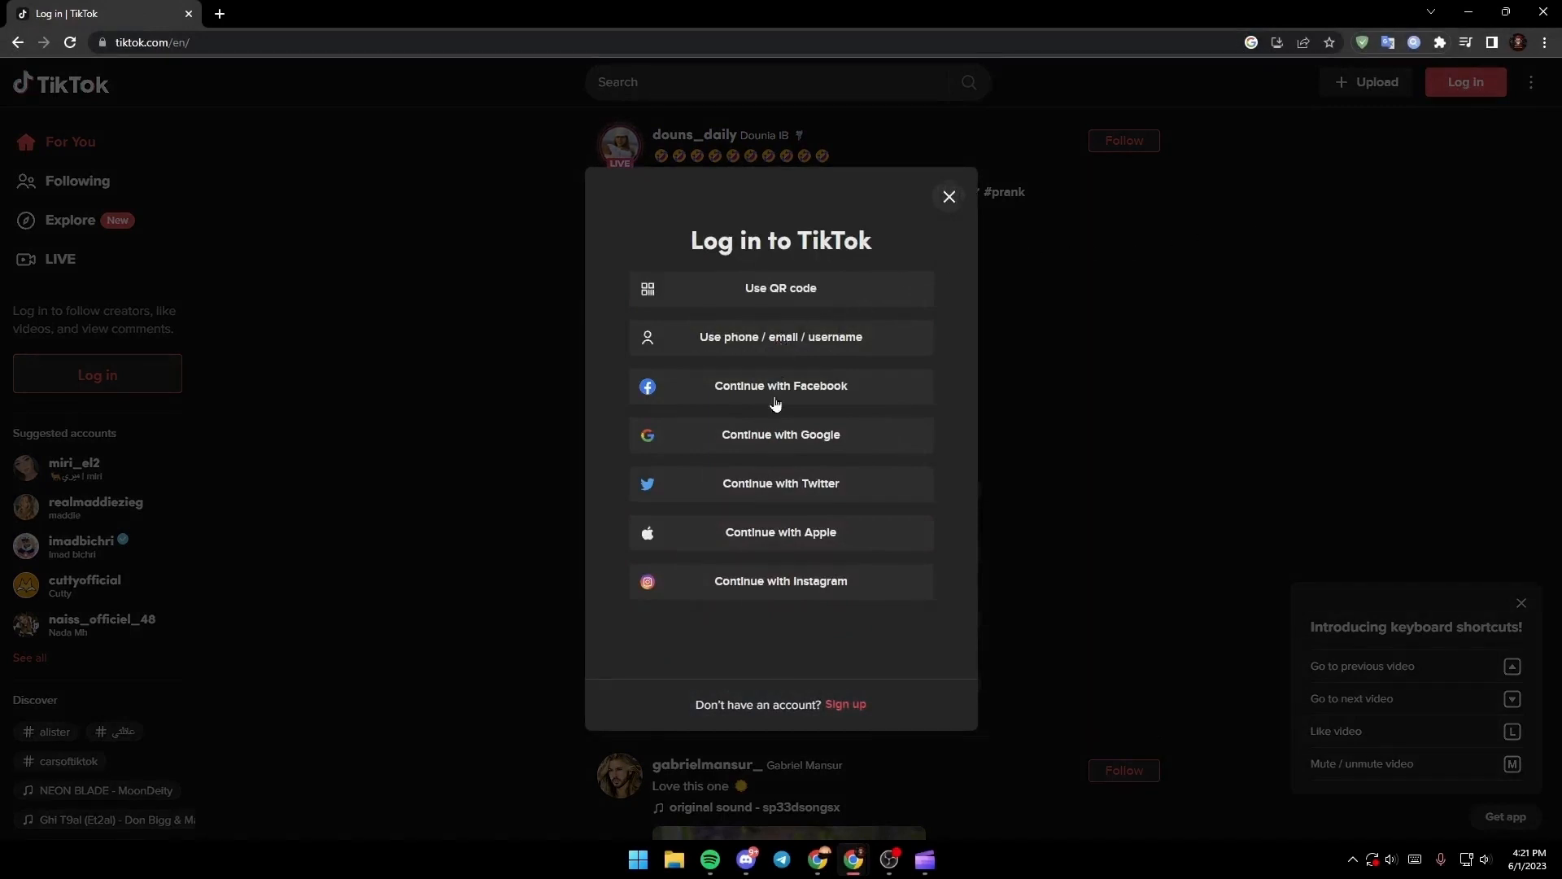
mouse_move(765, 255)
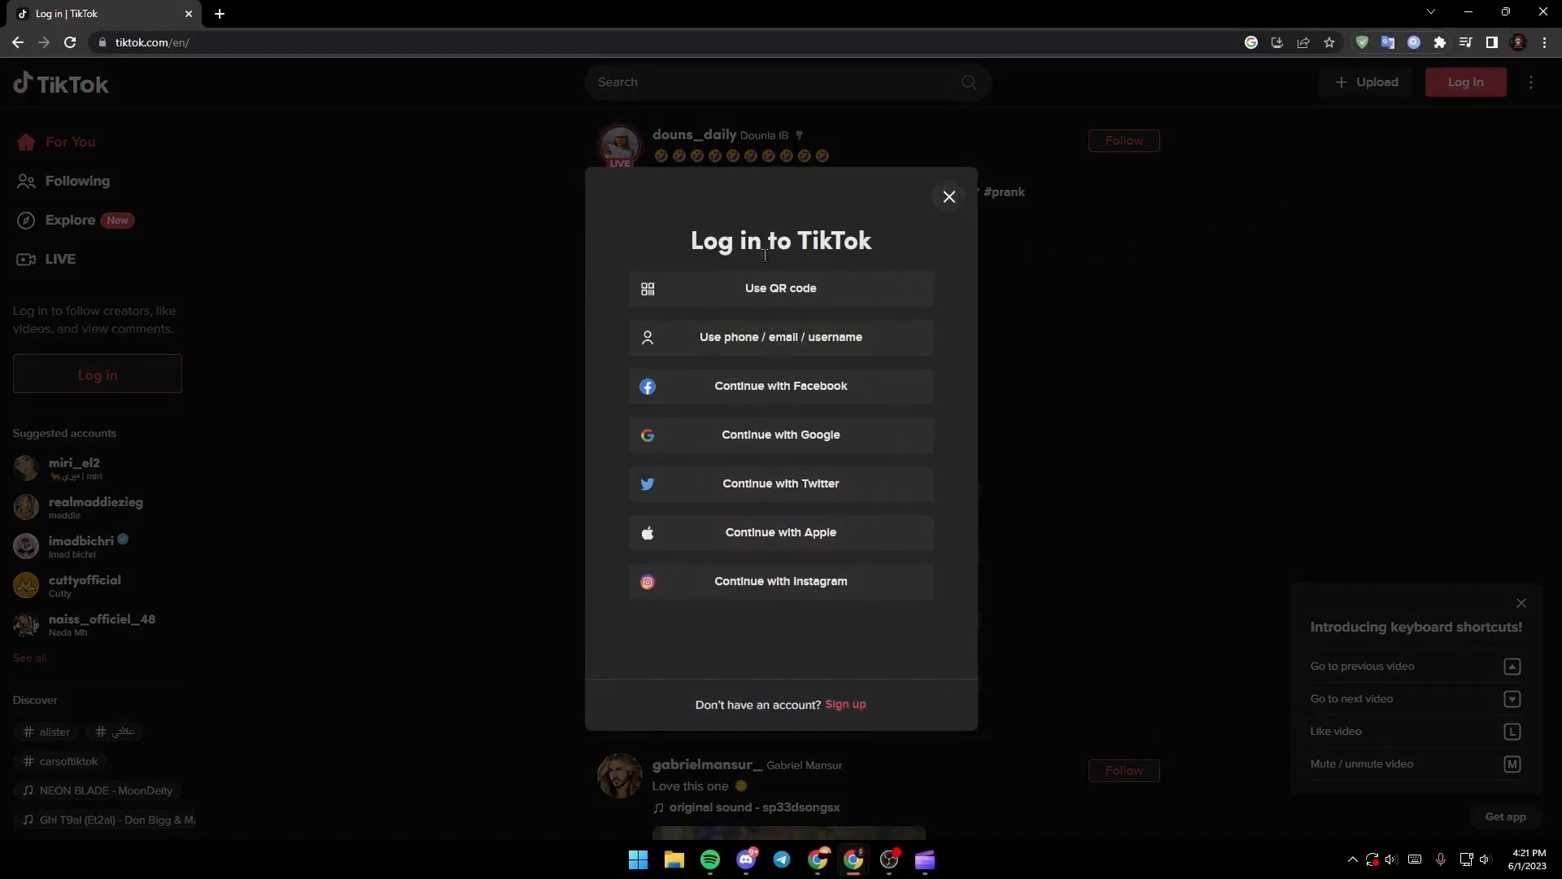
mouse_move(870, 299)
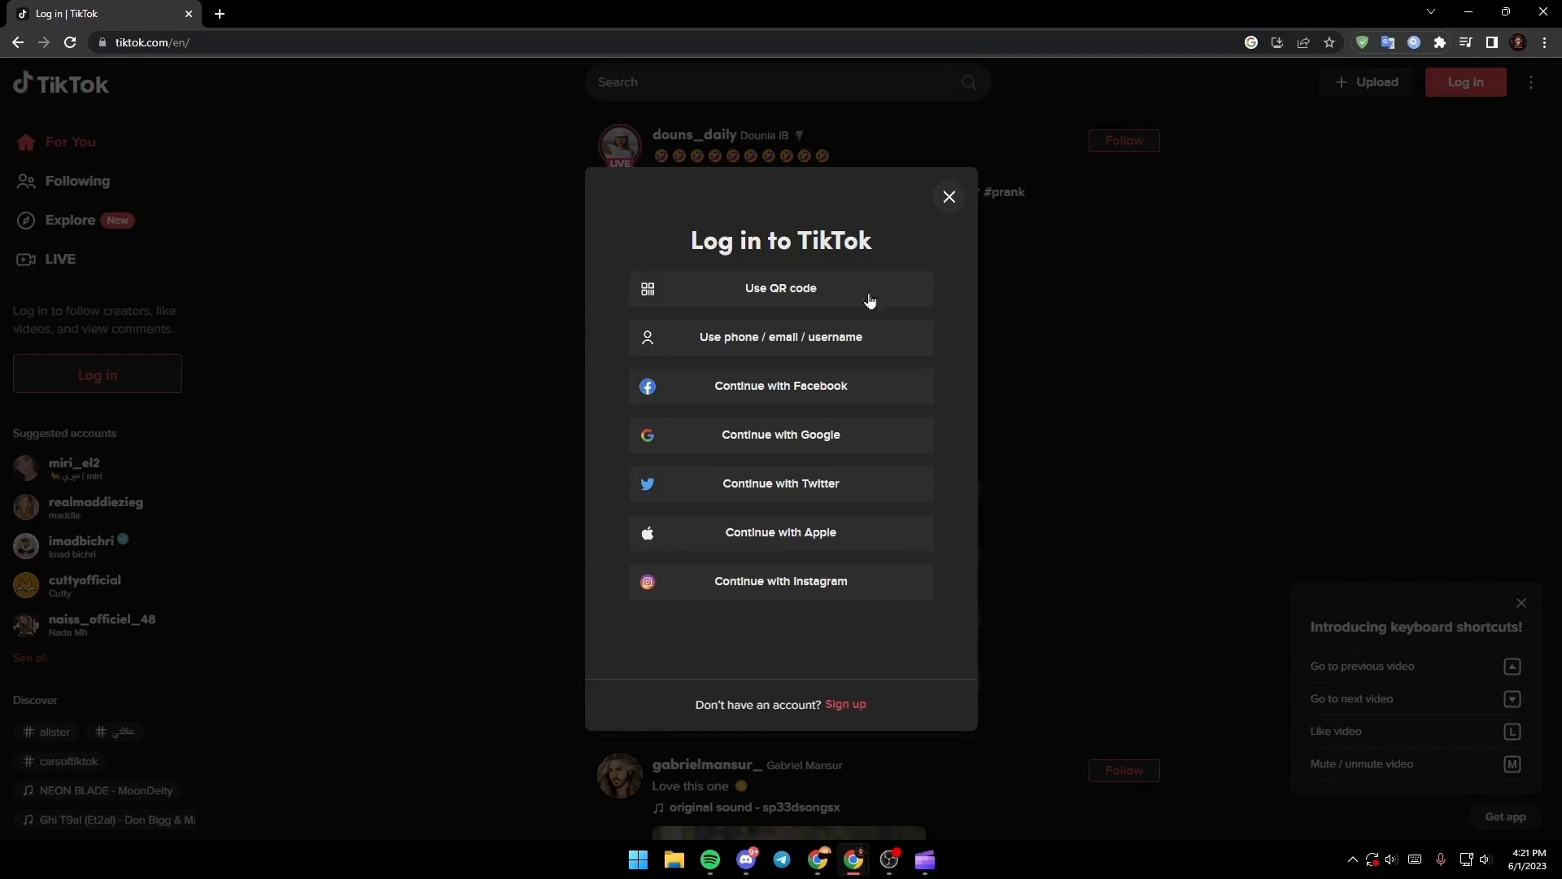
mouse_move(760, 519)
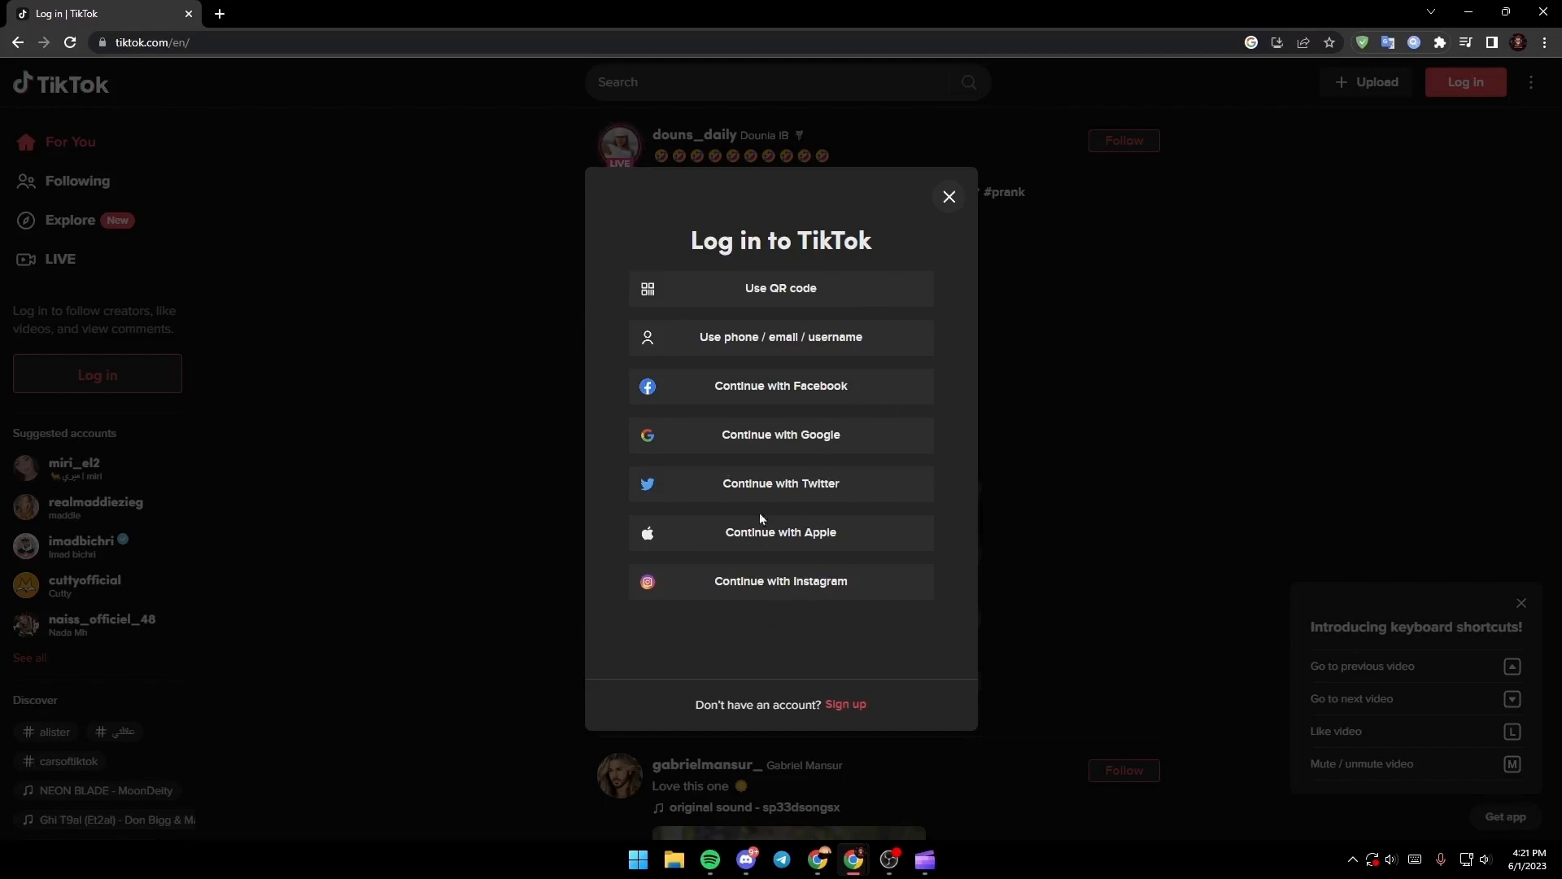
mouse_move(903, 608)
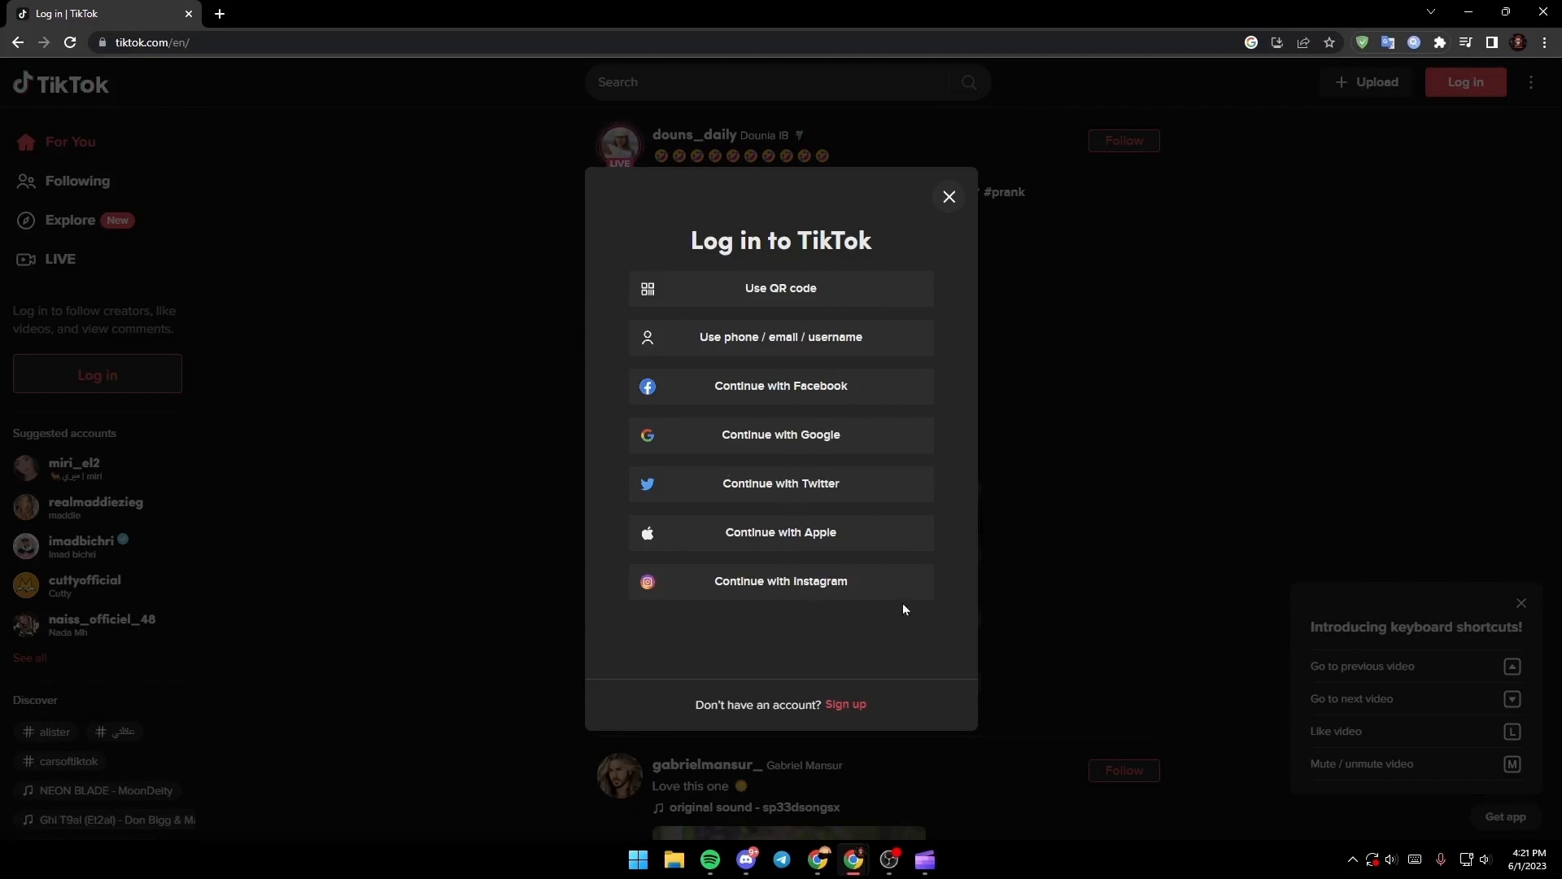
mouse_move(723, 624)
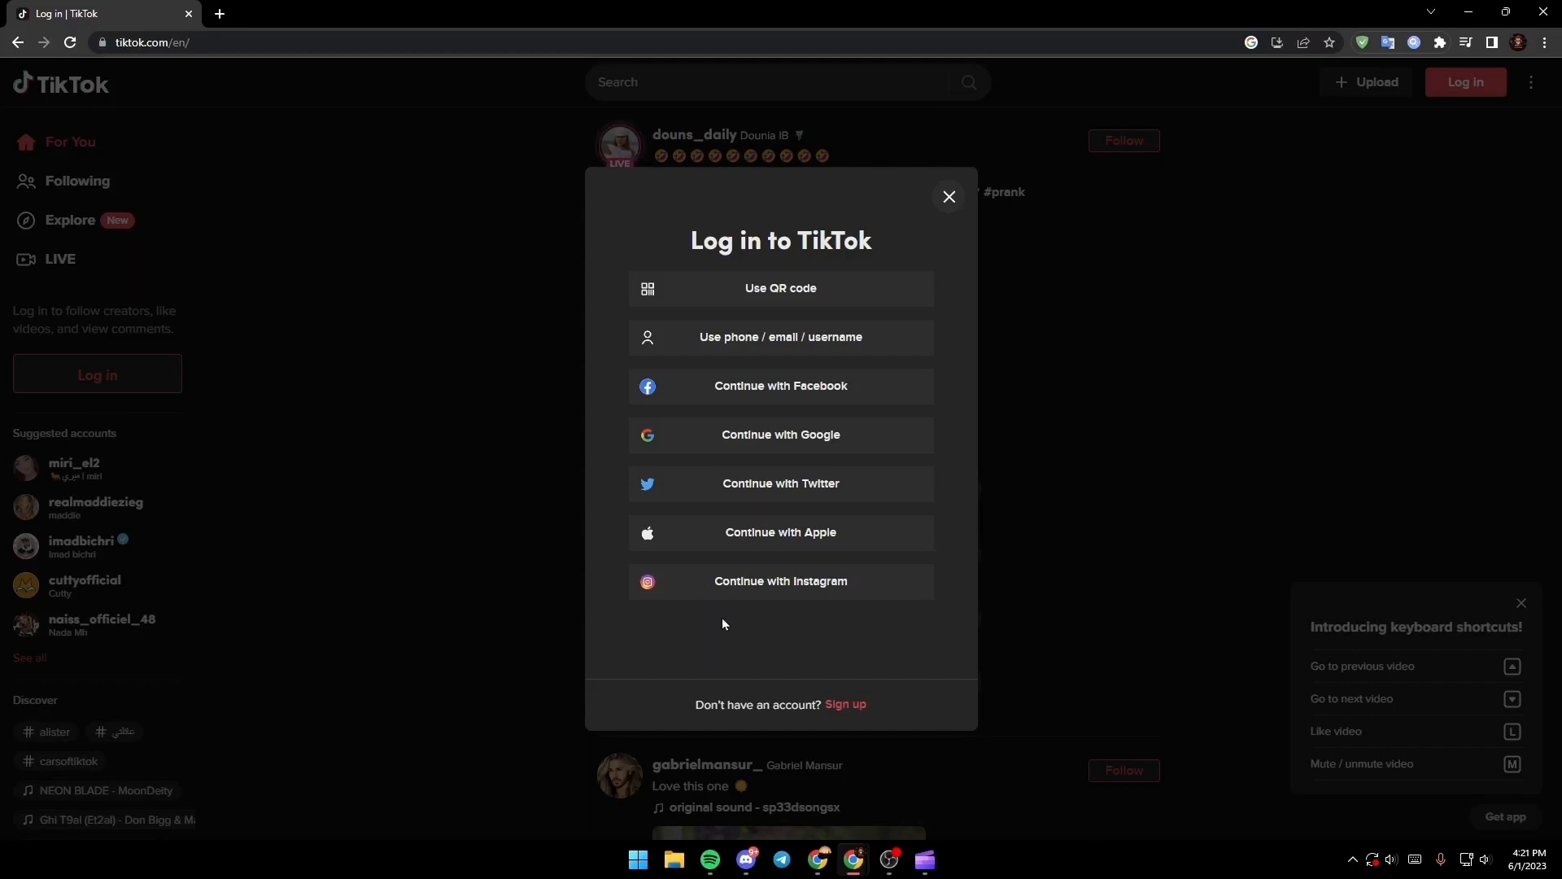
mouse_move(805, 647)
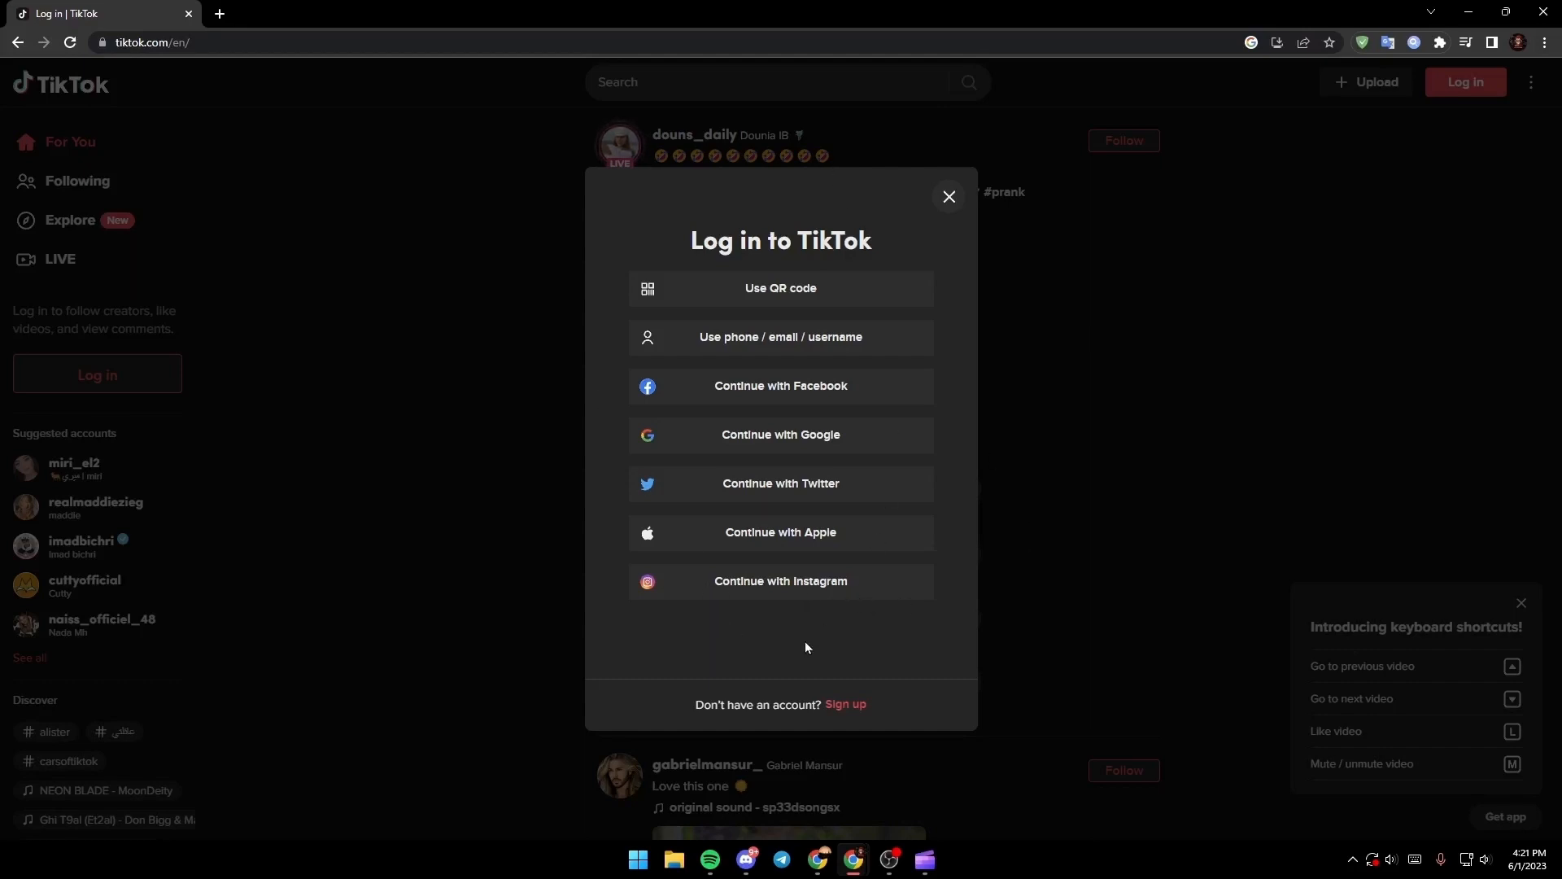
double_click(708, 704)
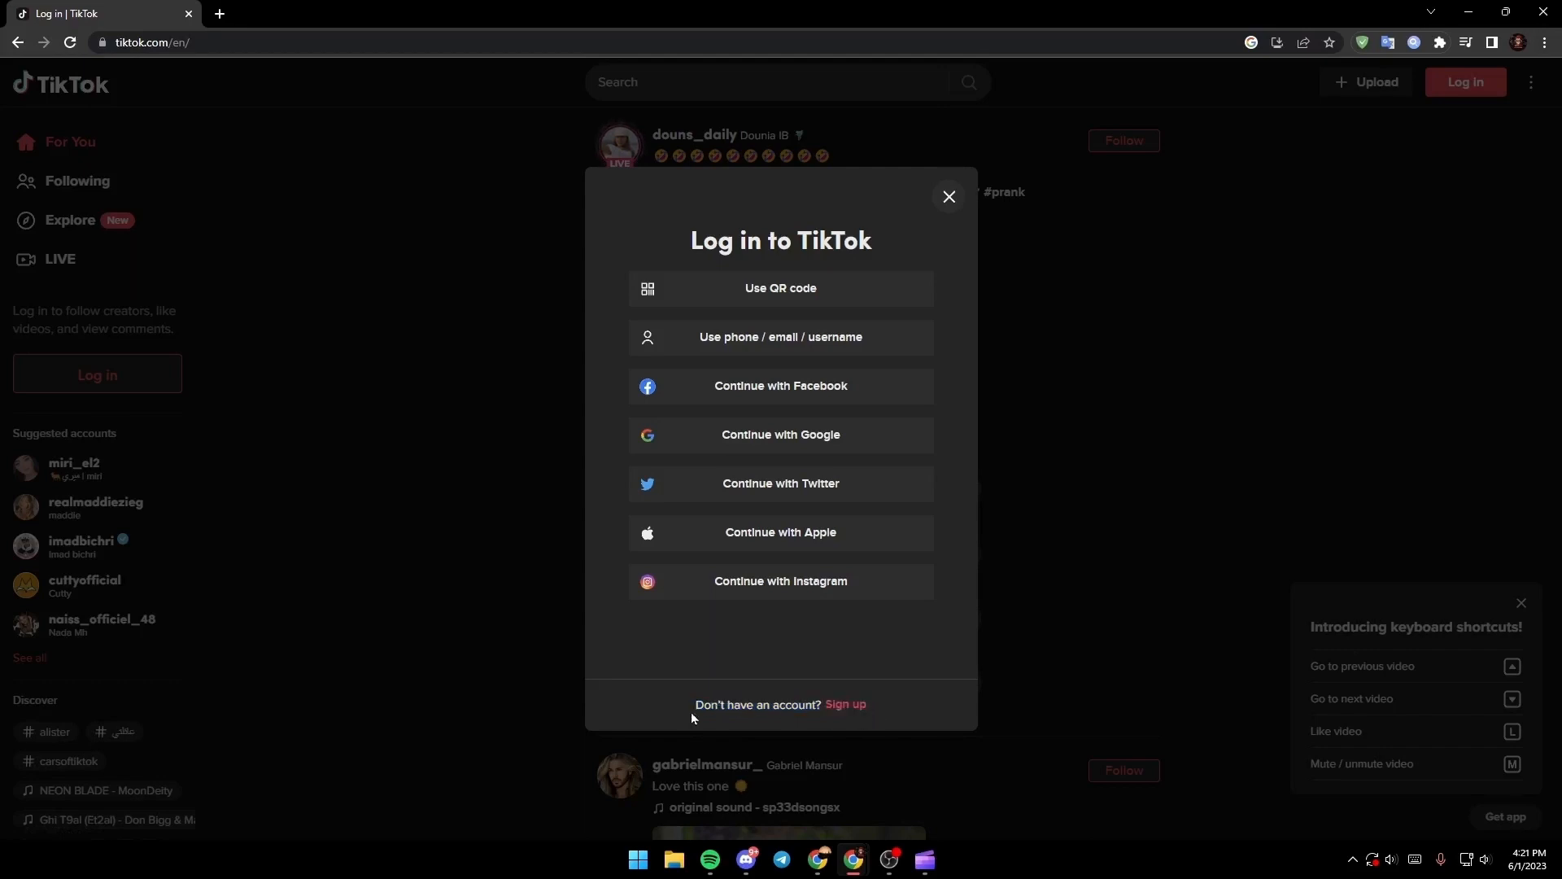
mouse_move(845, 705)
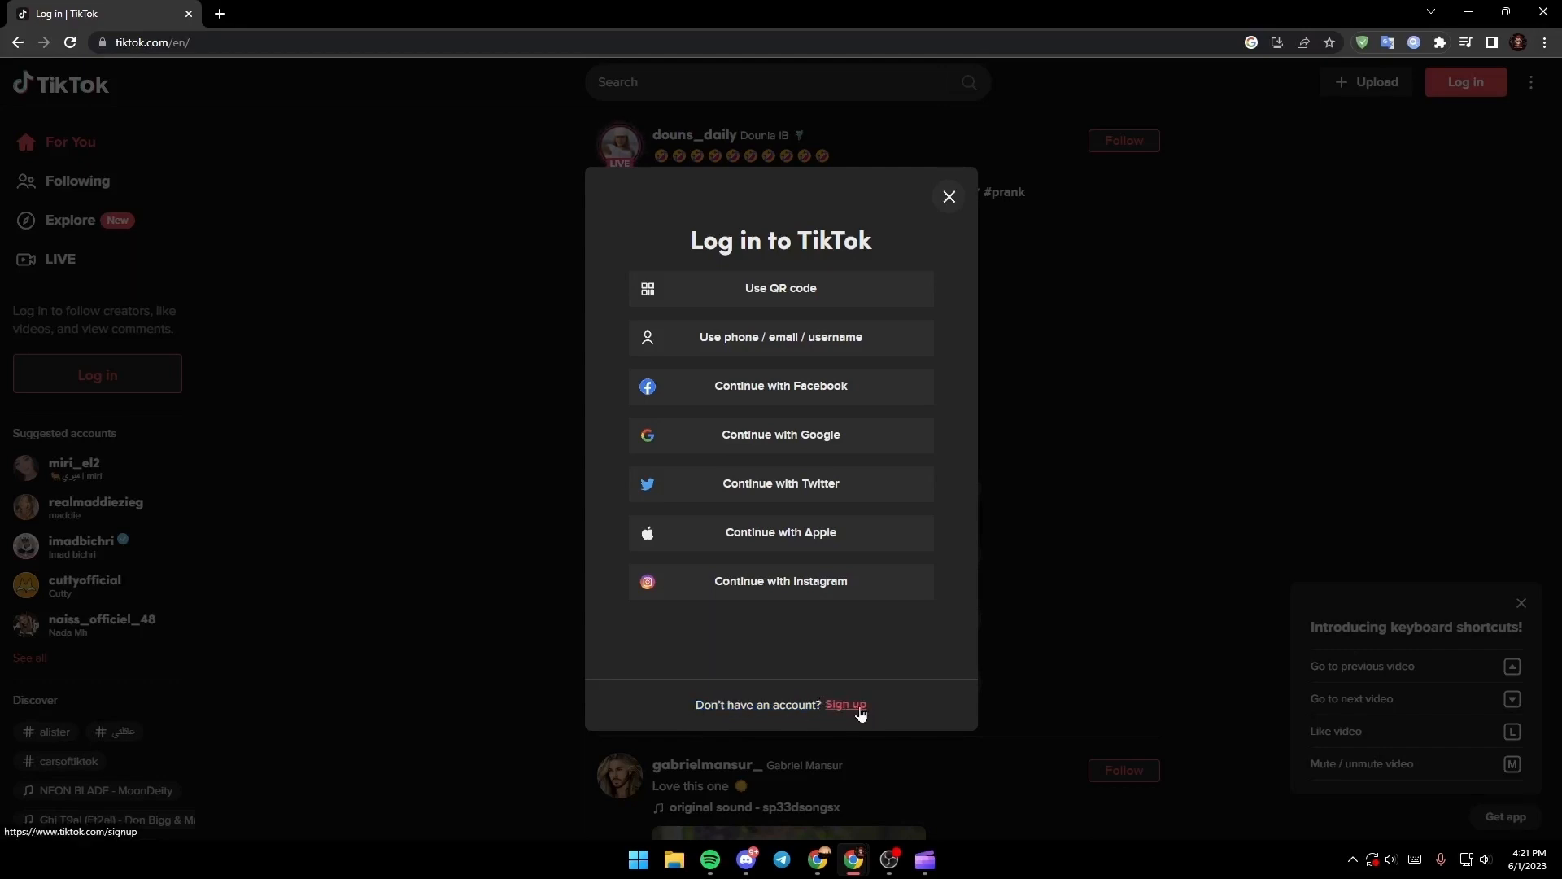
mouse_move(846, 711)
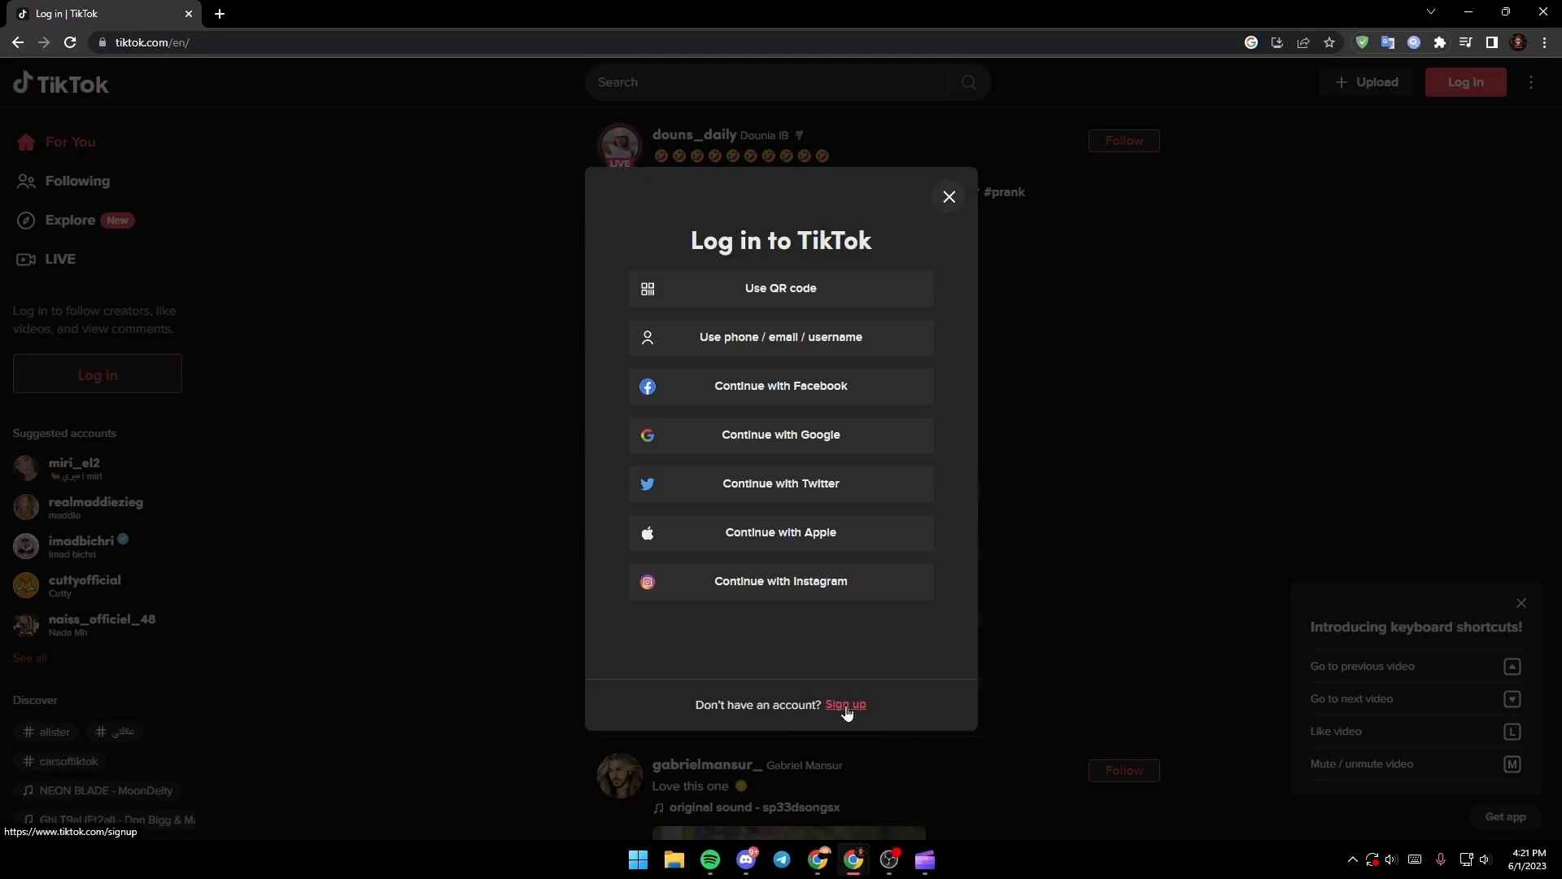
Switch to Sign up and choose the phone or email sign-up form
left_click(845, 705)
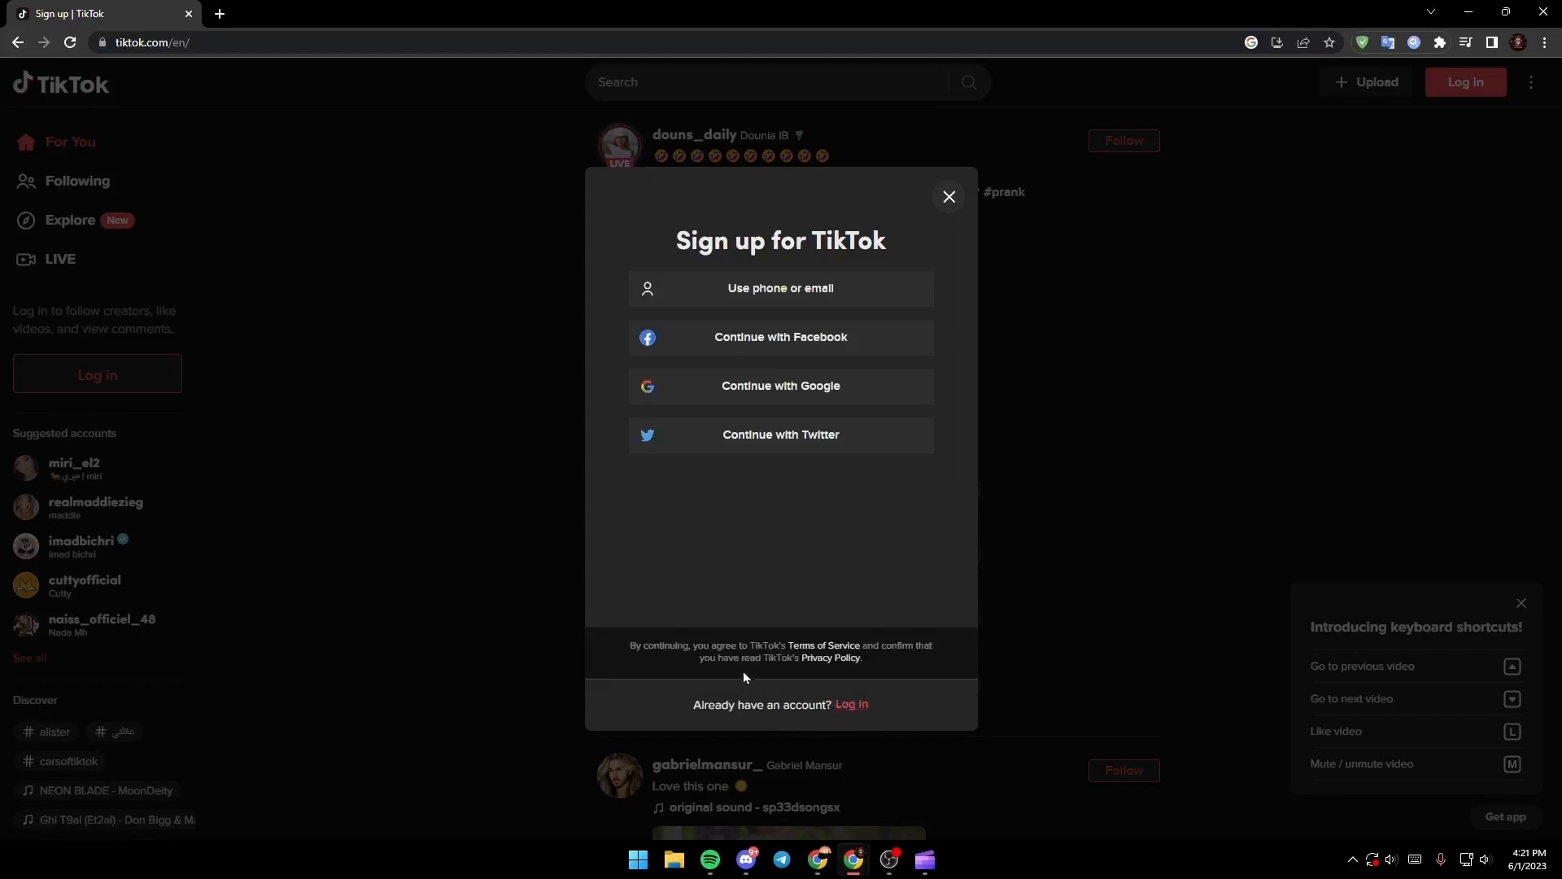
mouse_move(782, 539)
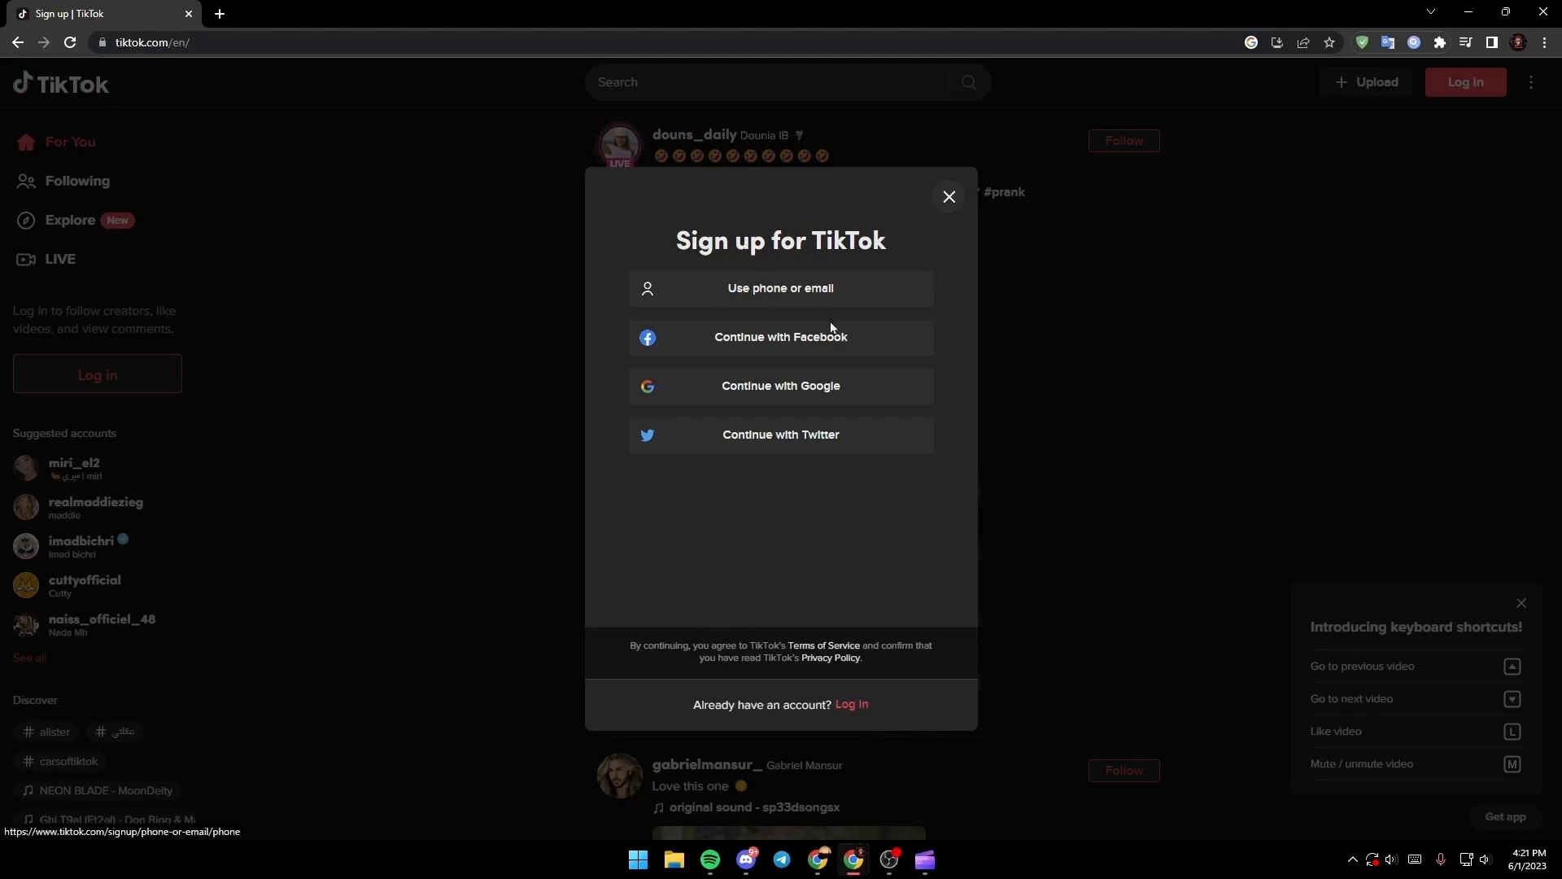
mouse_move(827, 350)
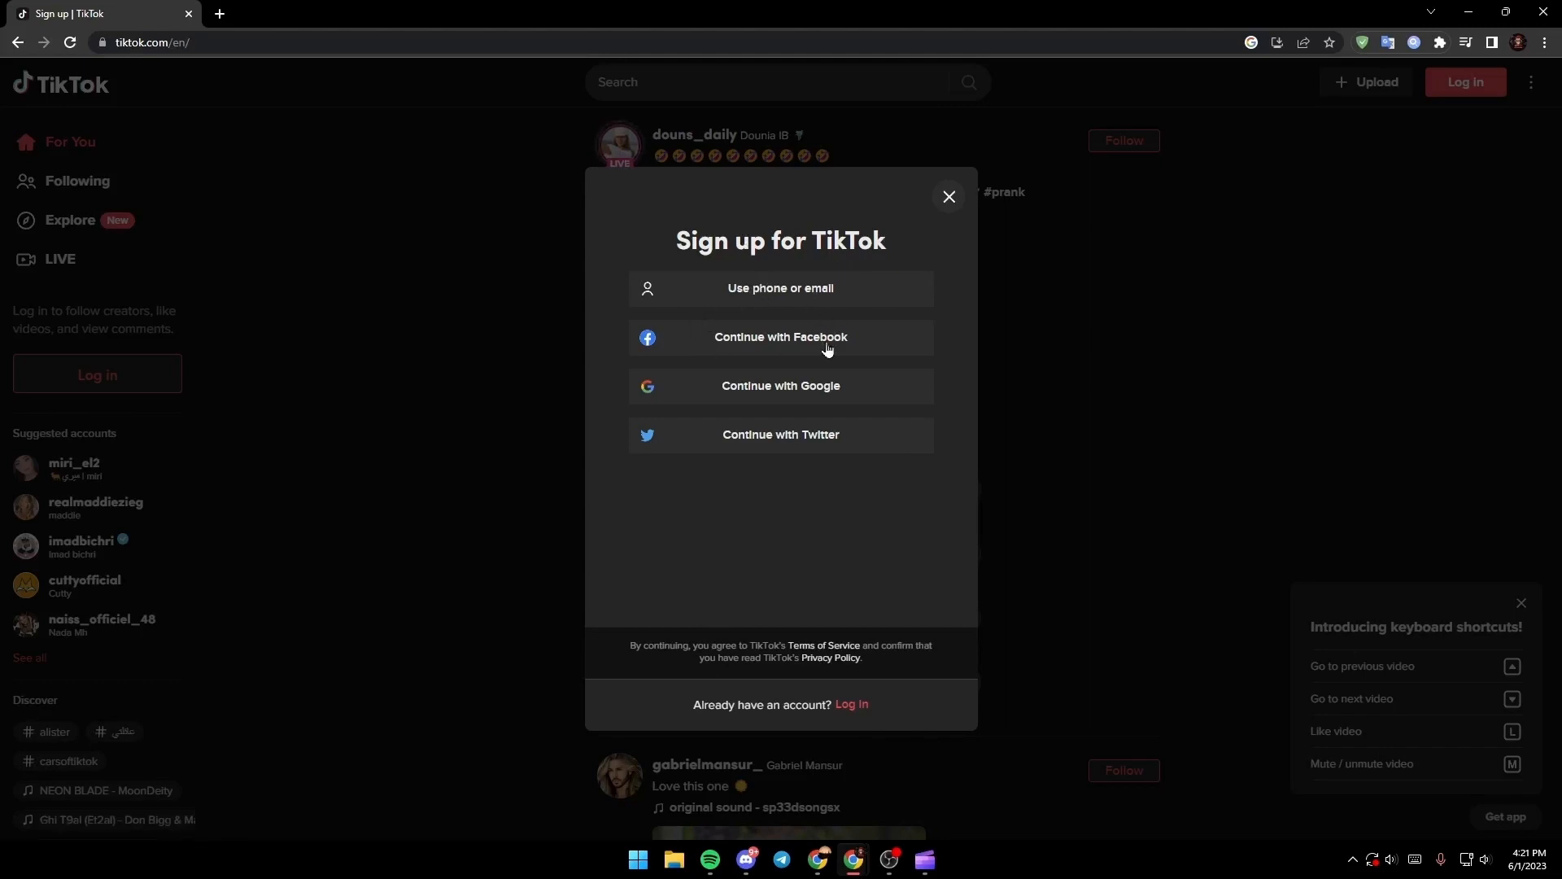
mouse_move(824, 387)
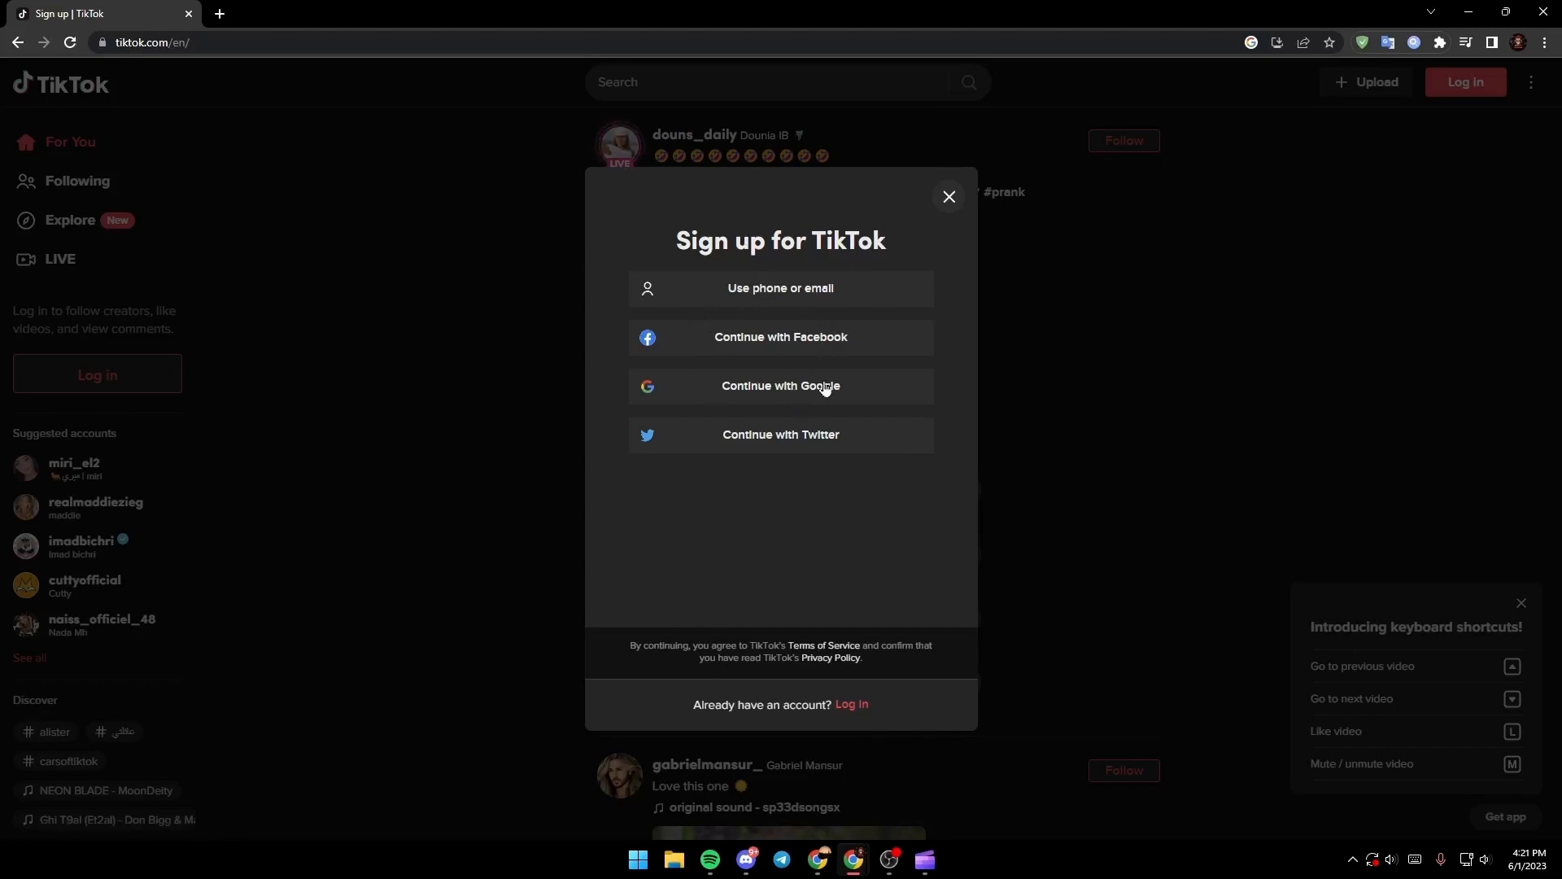
mouse_move(747, 441)
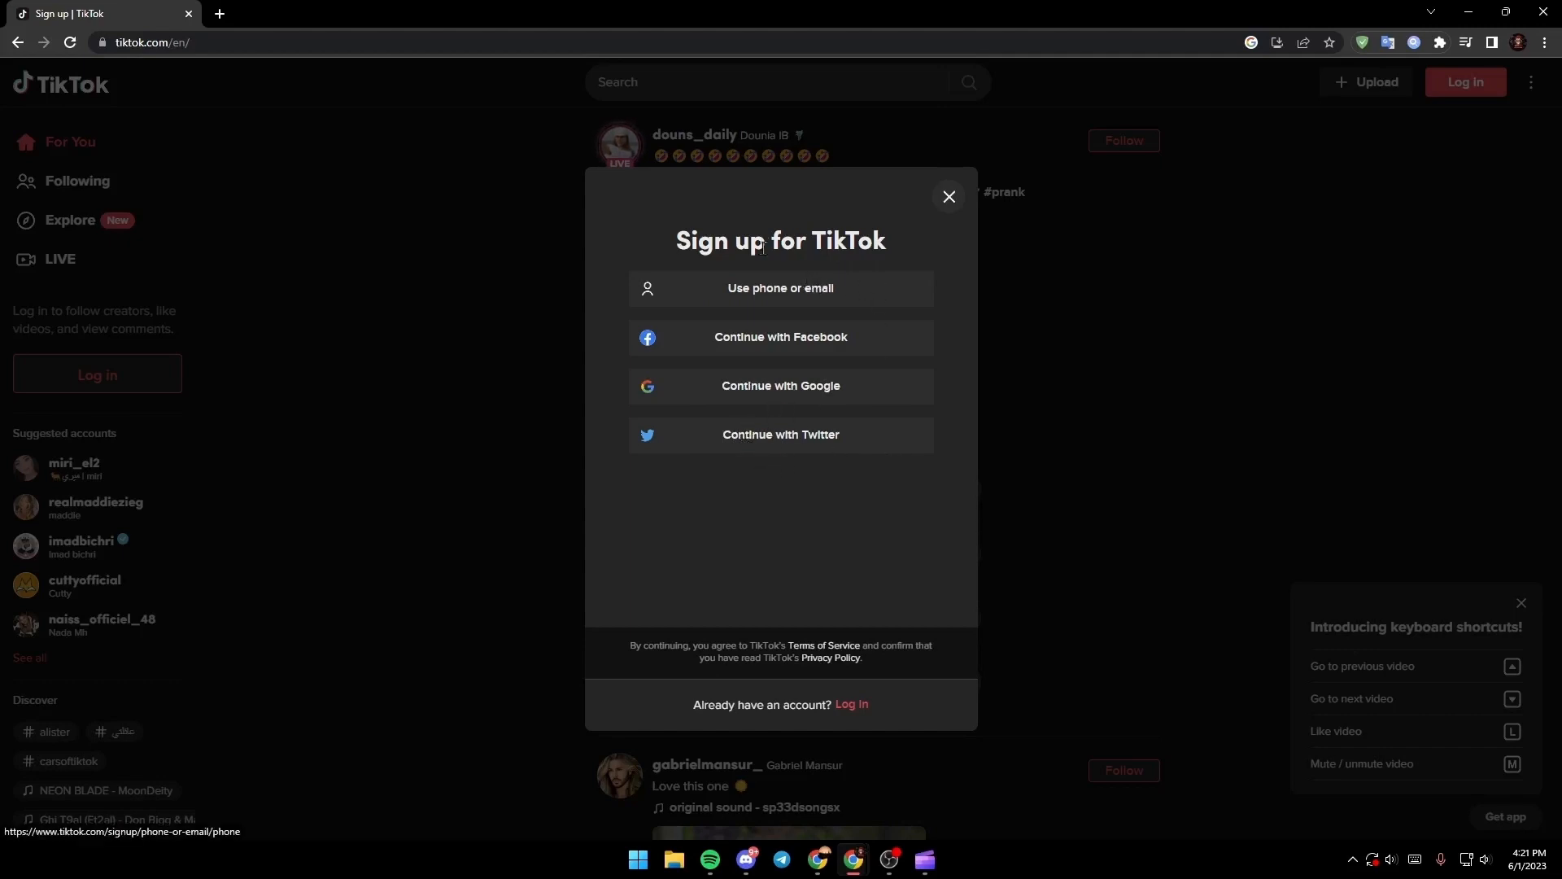
left_click(780, 288)
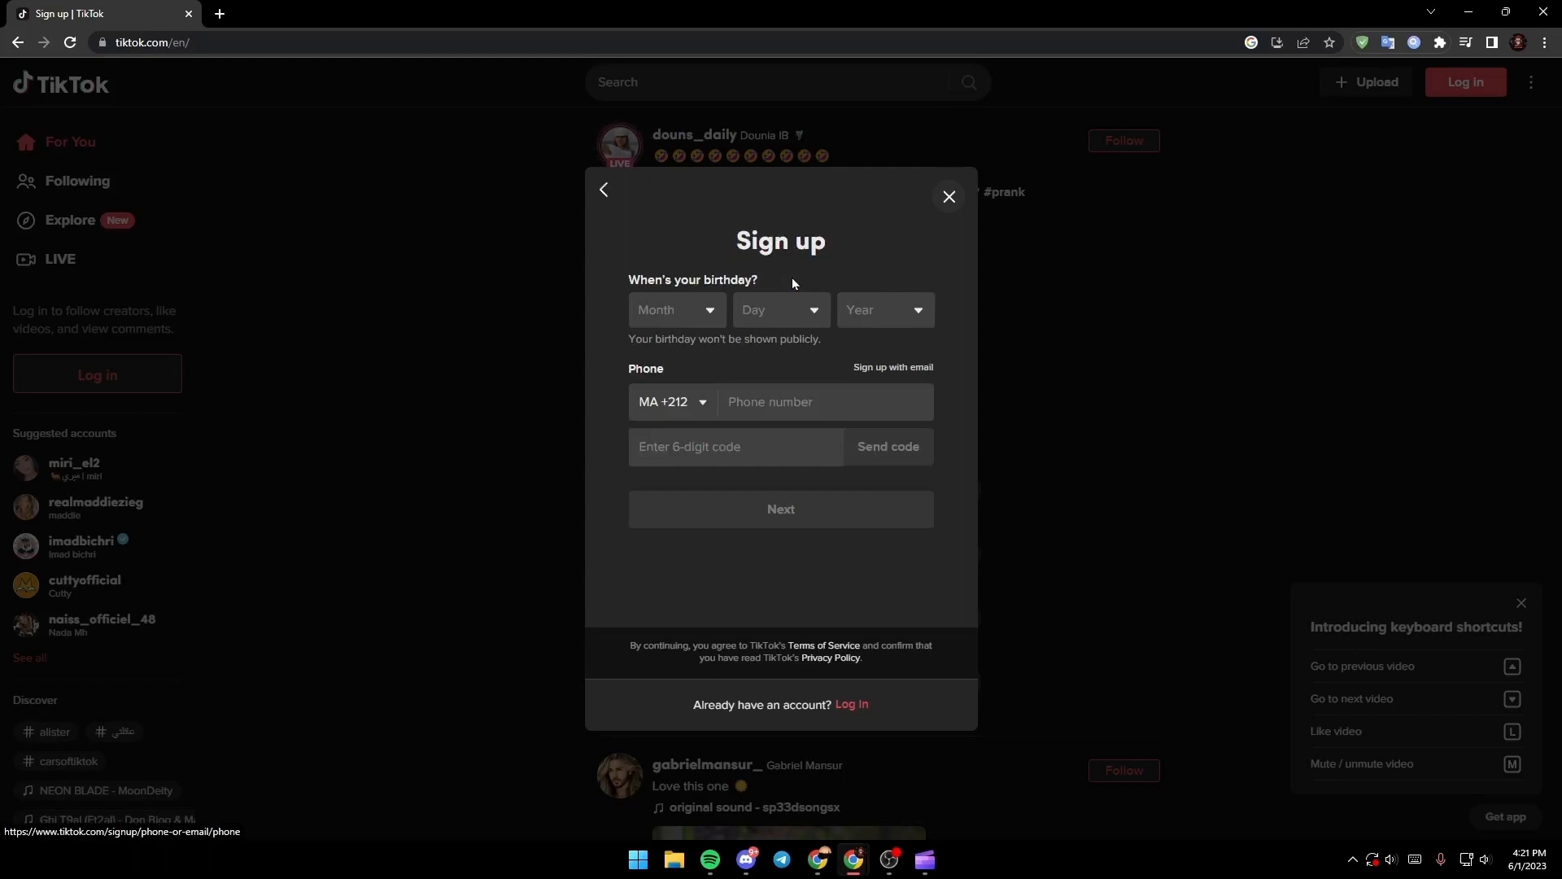
mouse_move(737, 297)
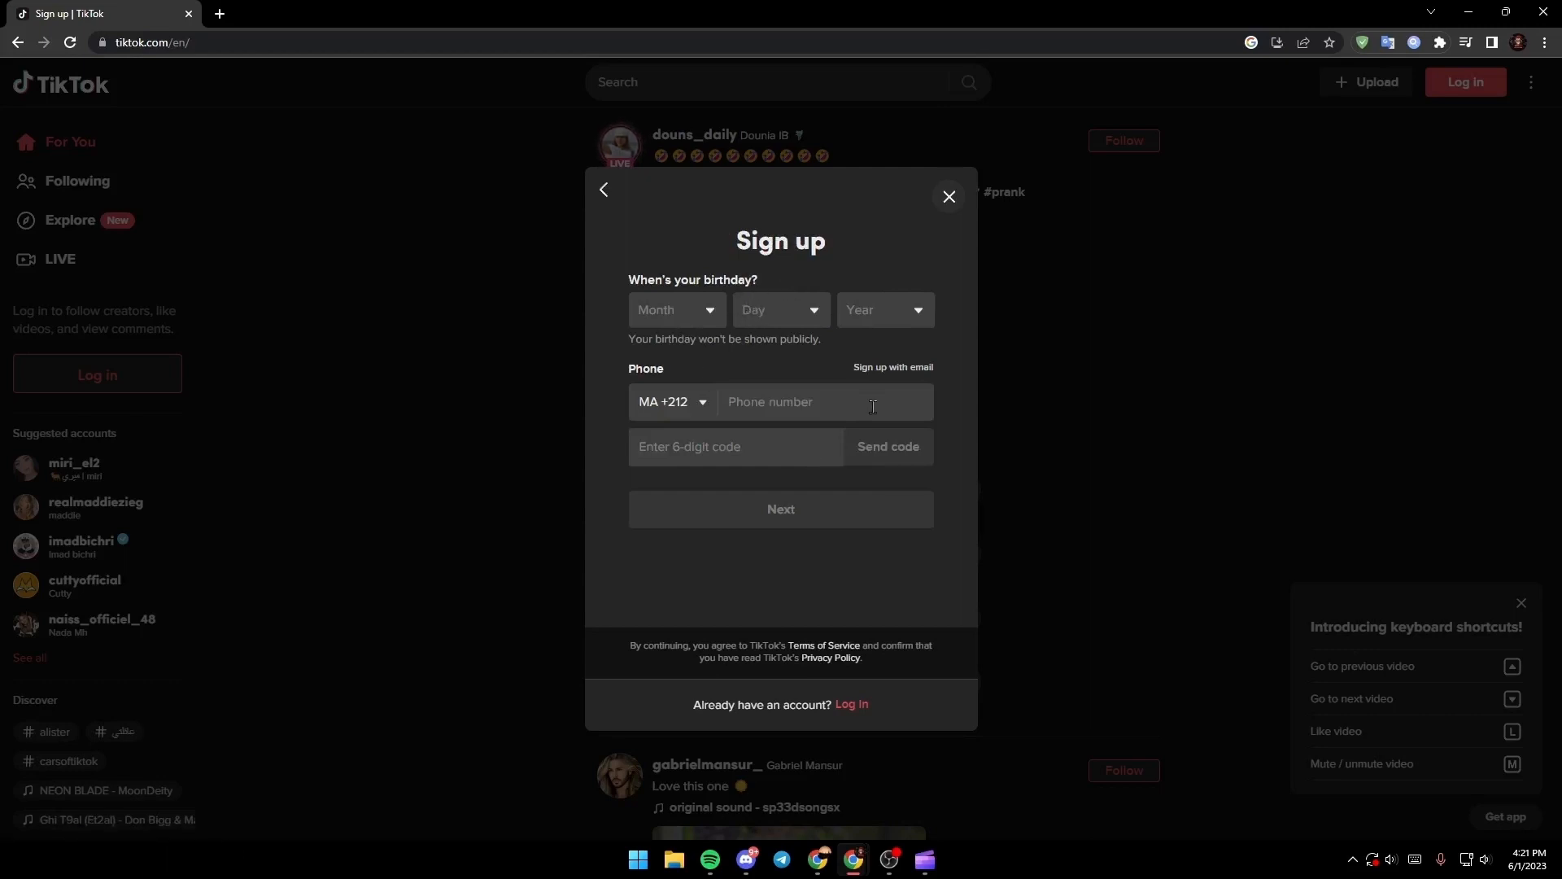
Complete the login so the logged-in For You feed appears
left_click(947, 197)
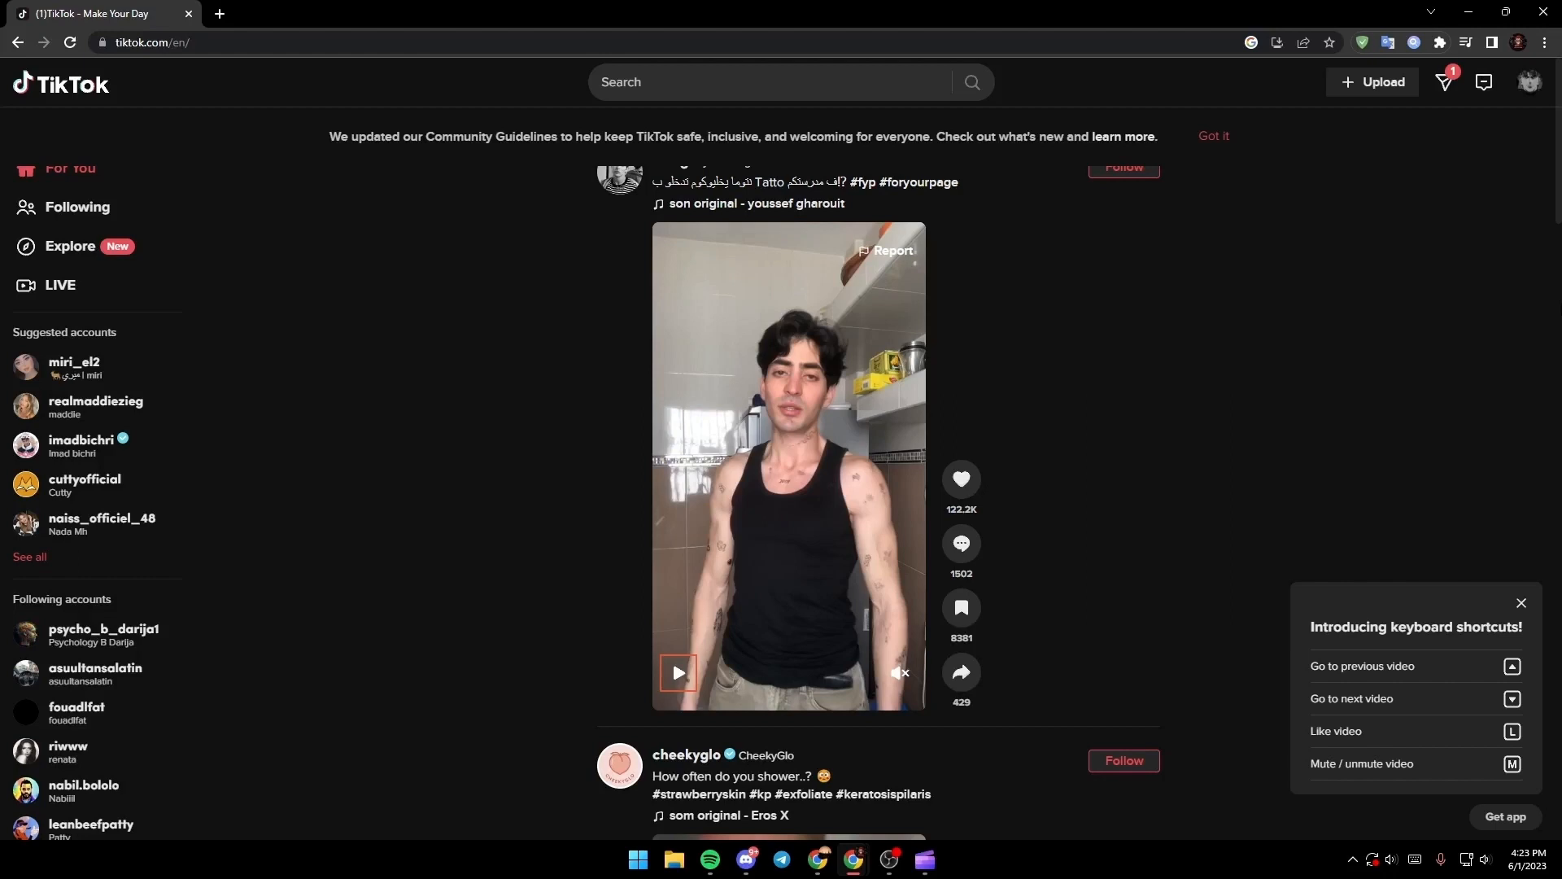
mouse_move(1071, 576)
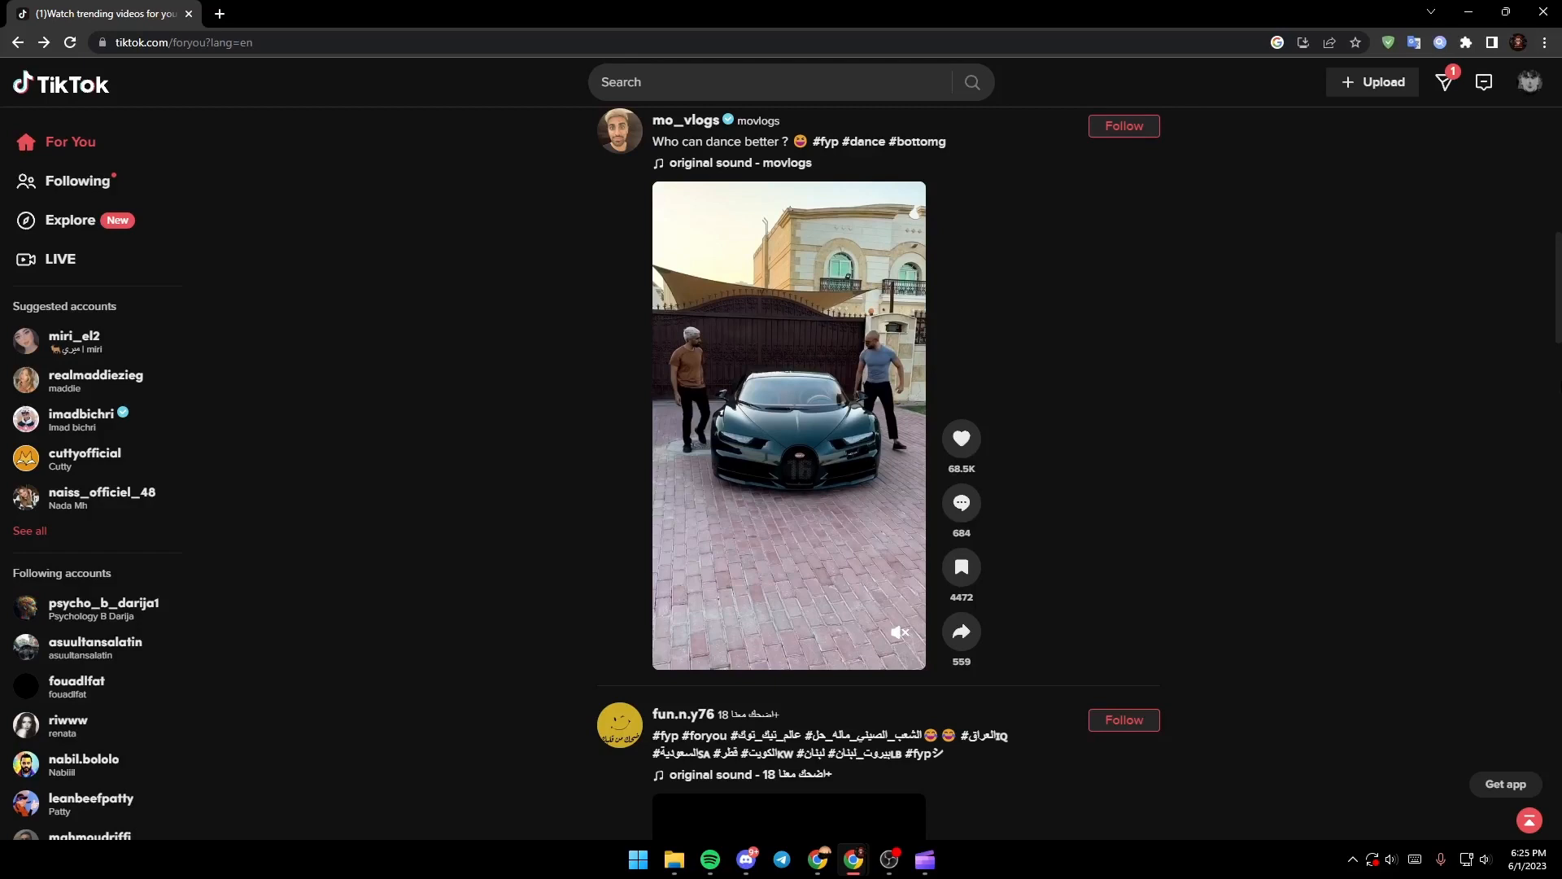
From the account avatar menu, go to View profile showing the Videos section
left_click(1528, 81)
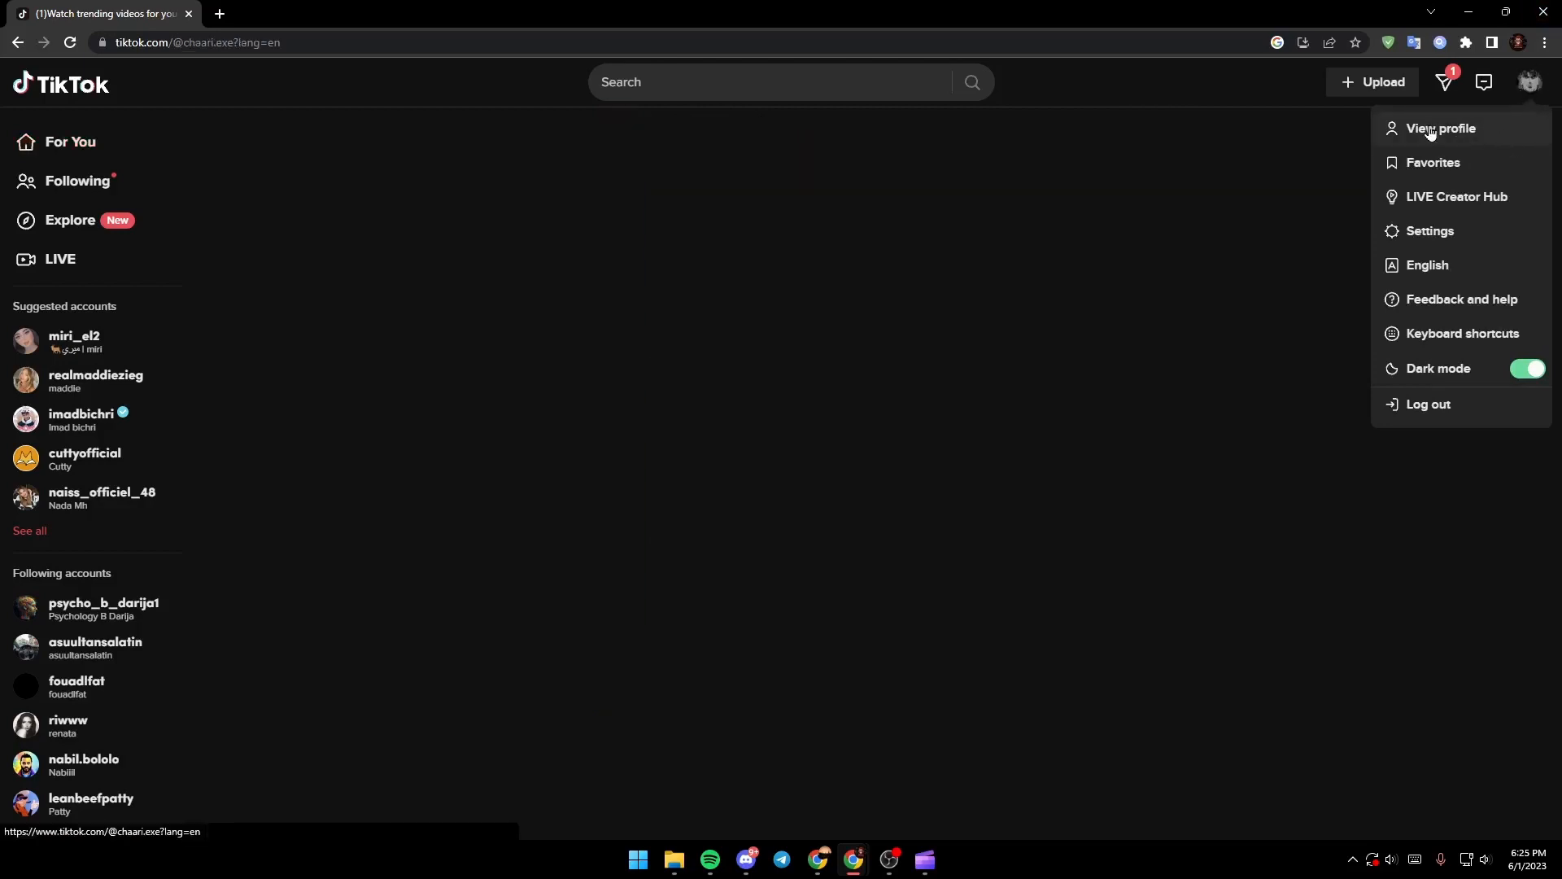
left_click(1441, 127)
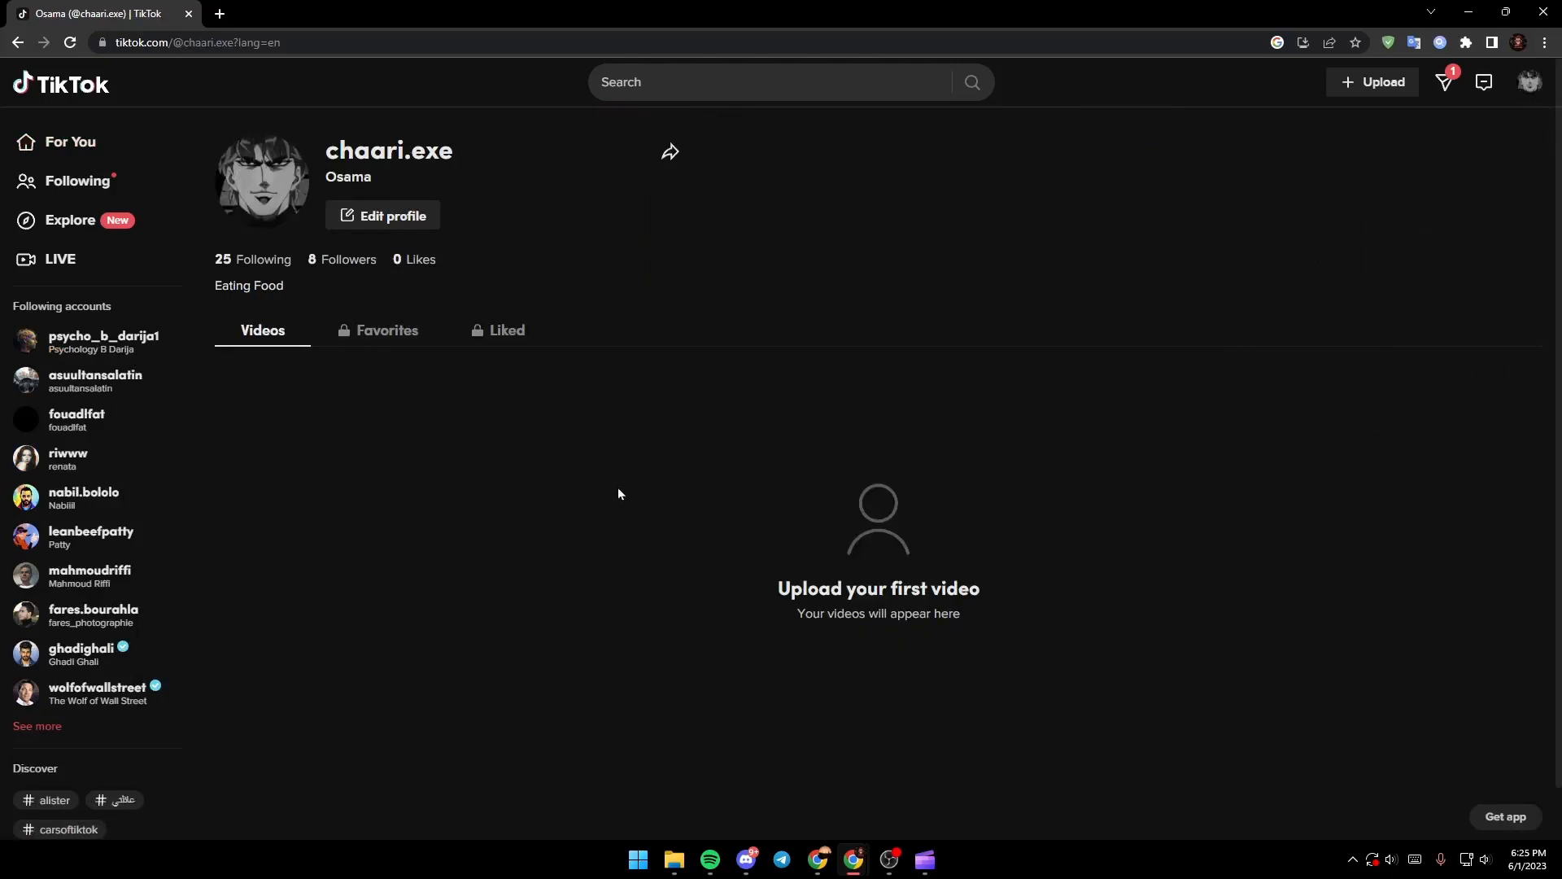
scroll("down", 3)
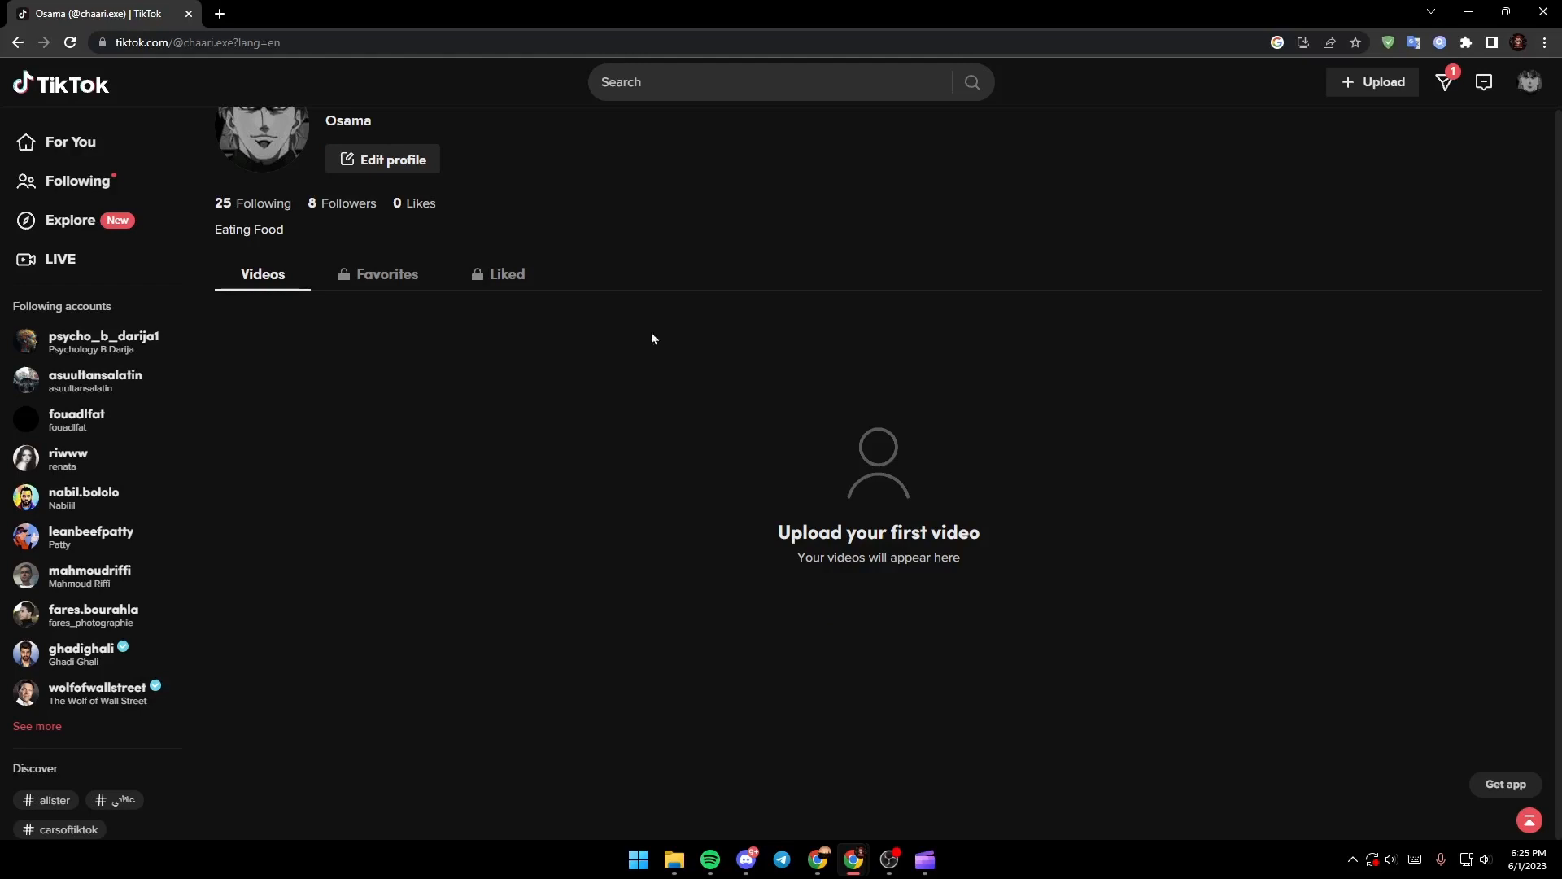
mouse_move(351, 417)
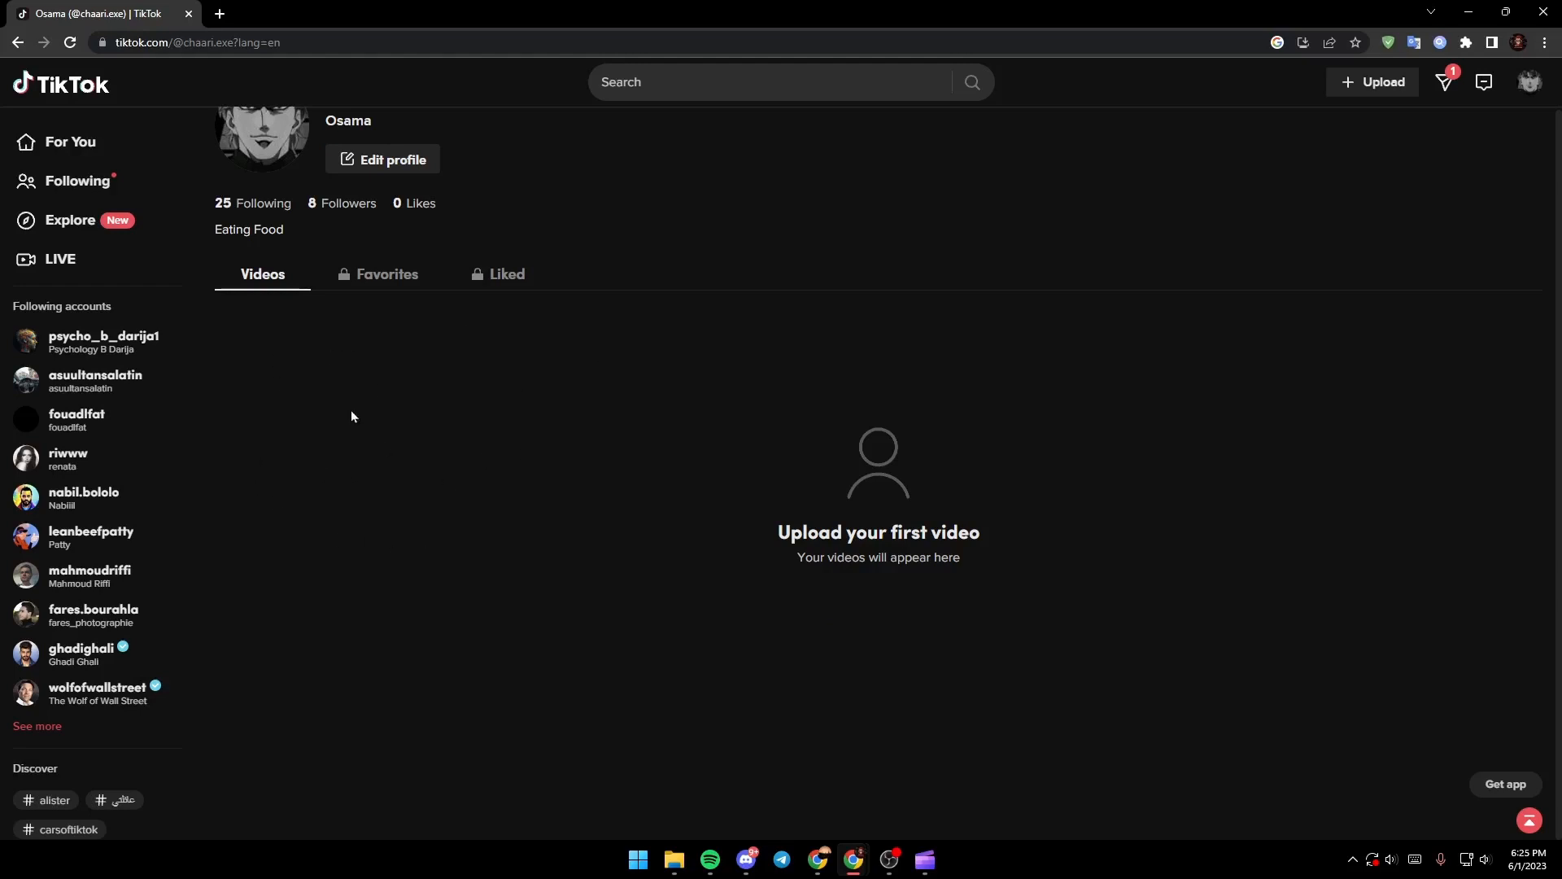
mouse_move(430, 656)
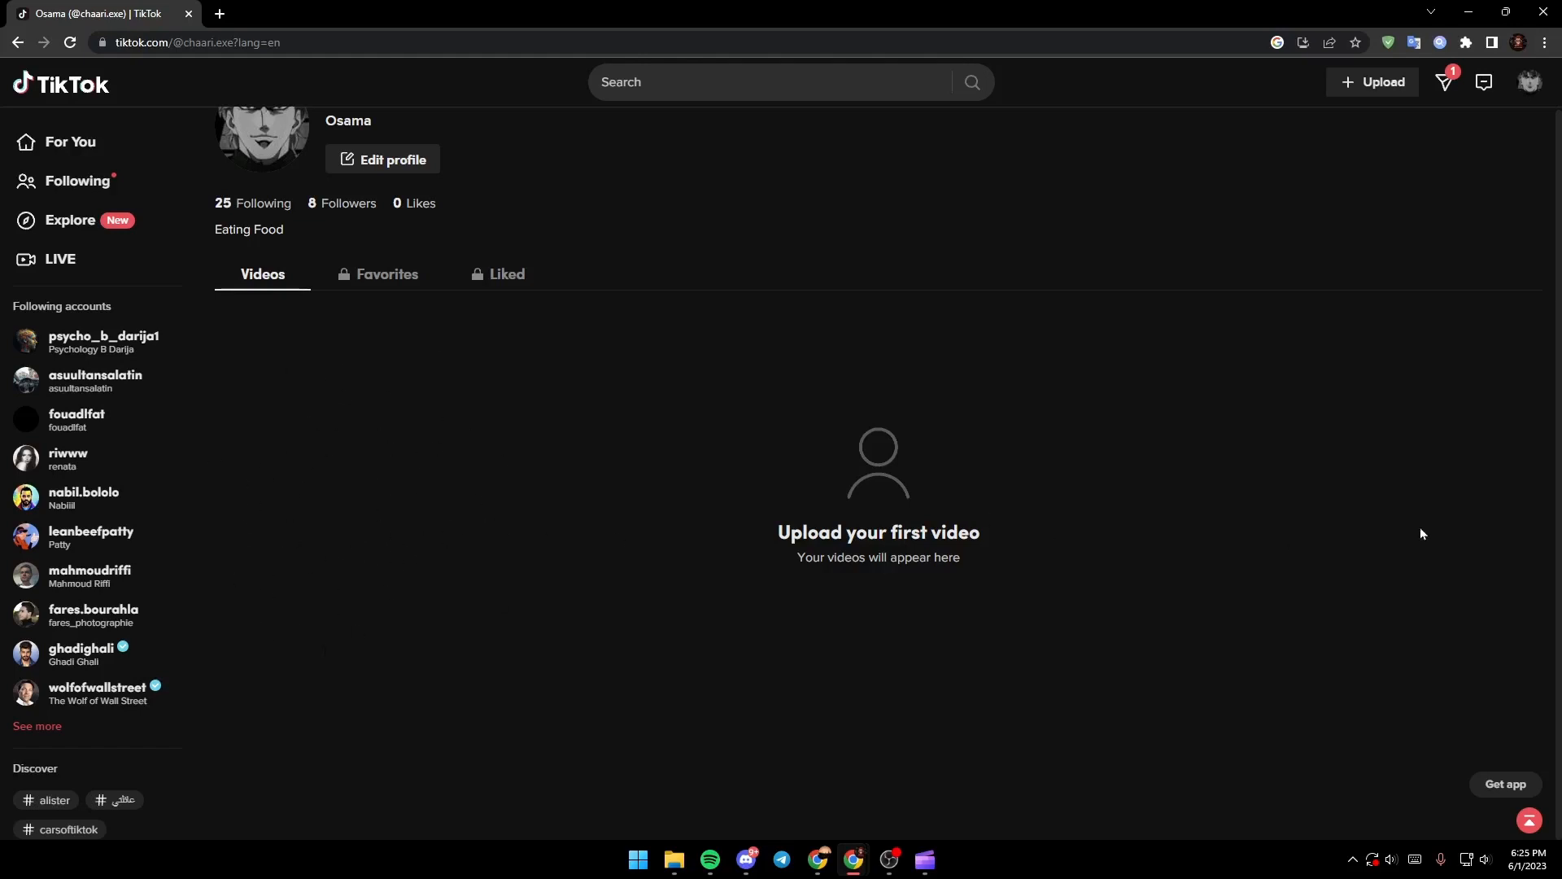
mouse_move(1524, 523)
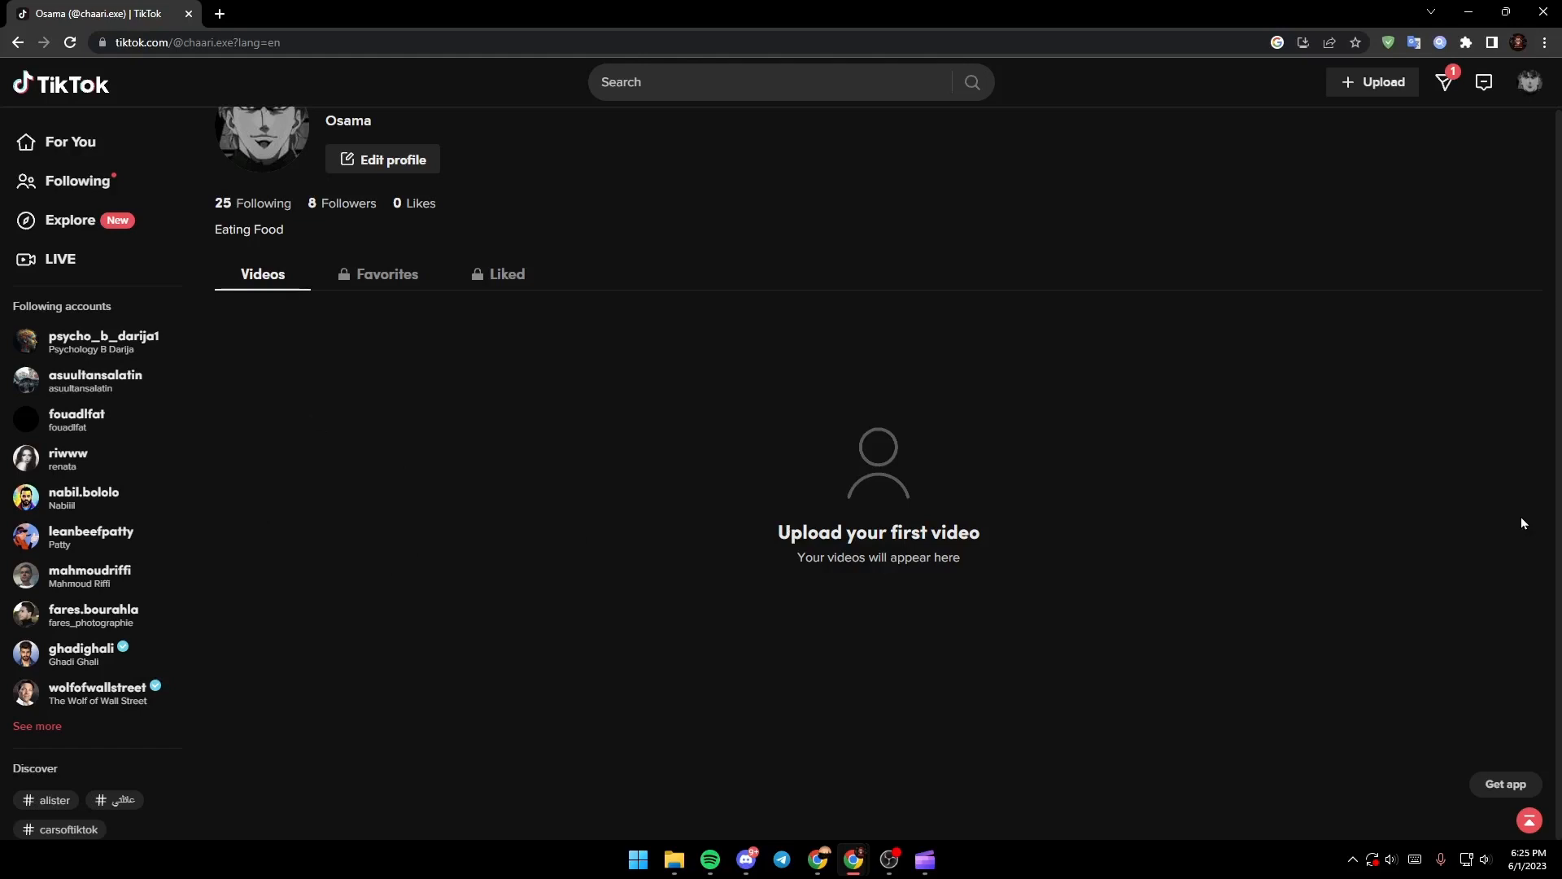